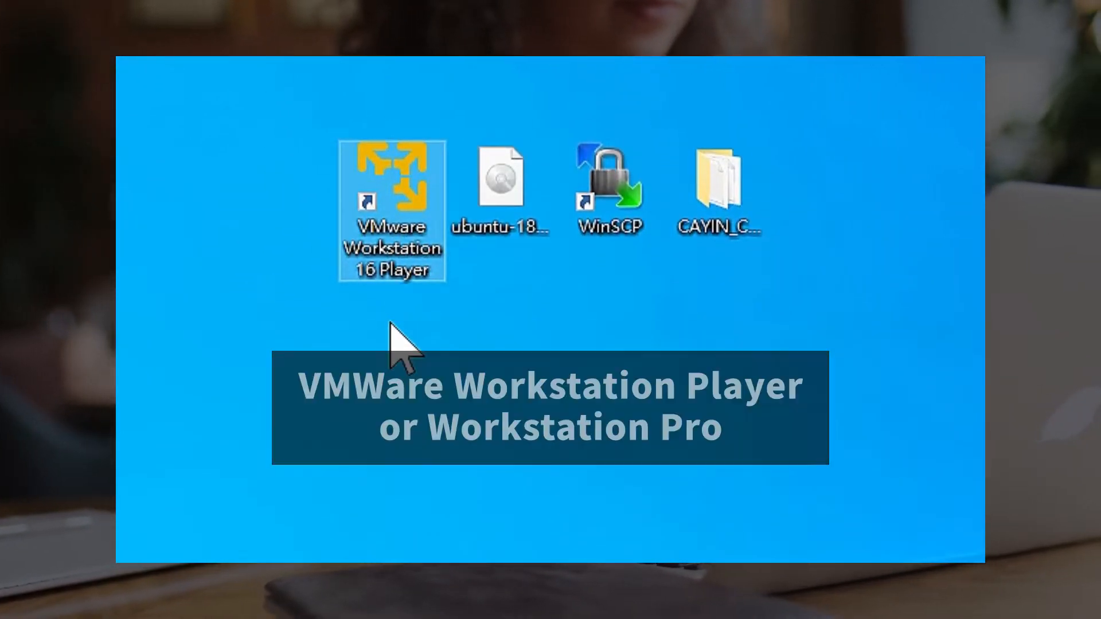
# Use ubuntu-18.04.6-live-server-amd64.iso as the installer disc image and continue to account details.
pyautogui.click(501, 189)
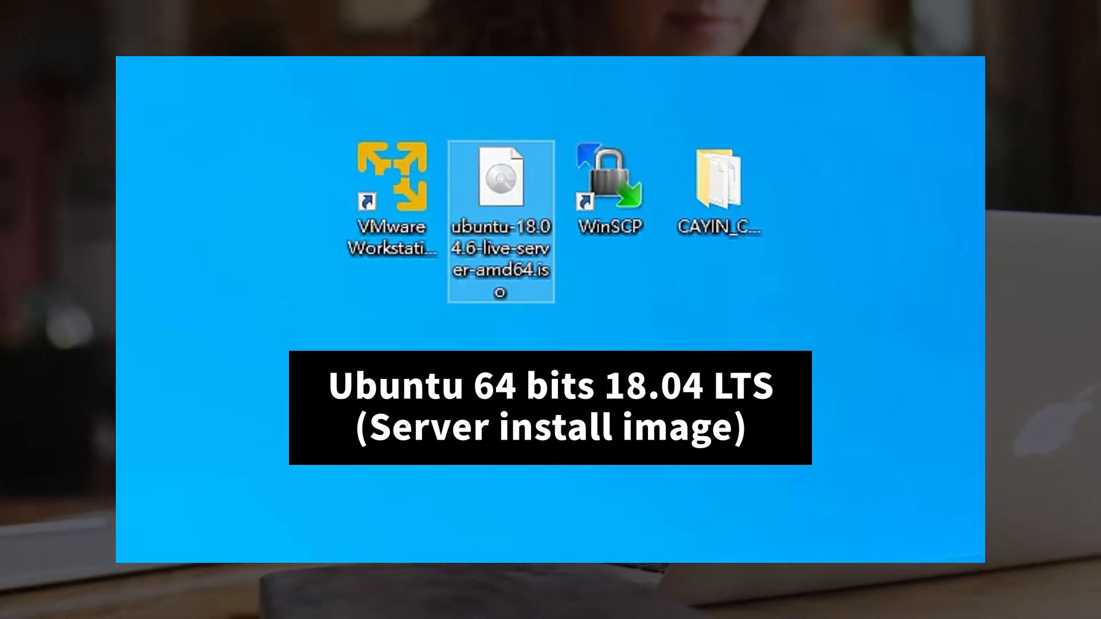
pyautogui.click(609, 182)
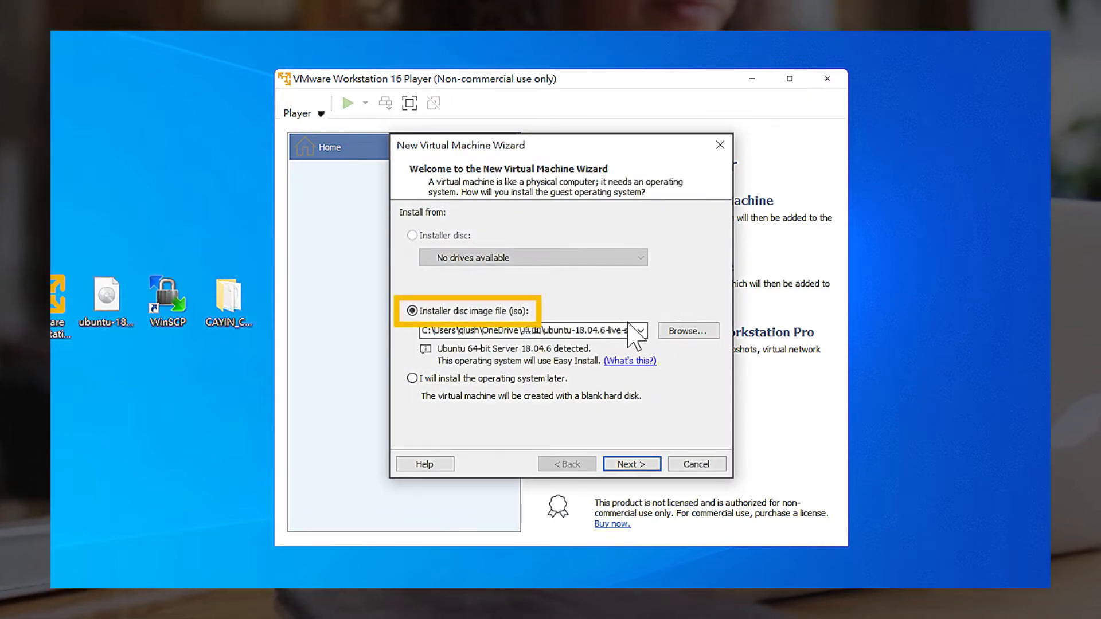
pyautogui.click(686, 331)
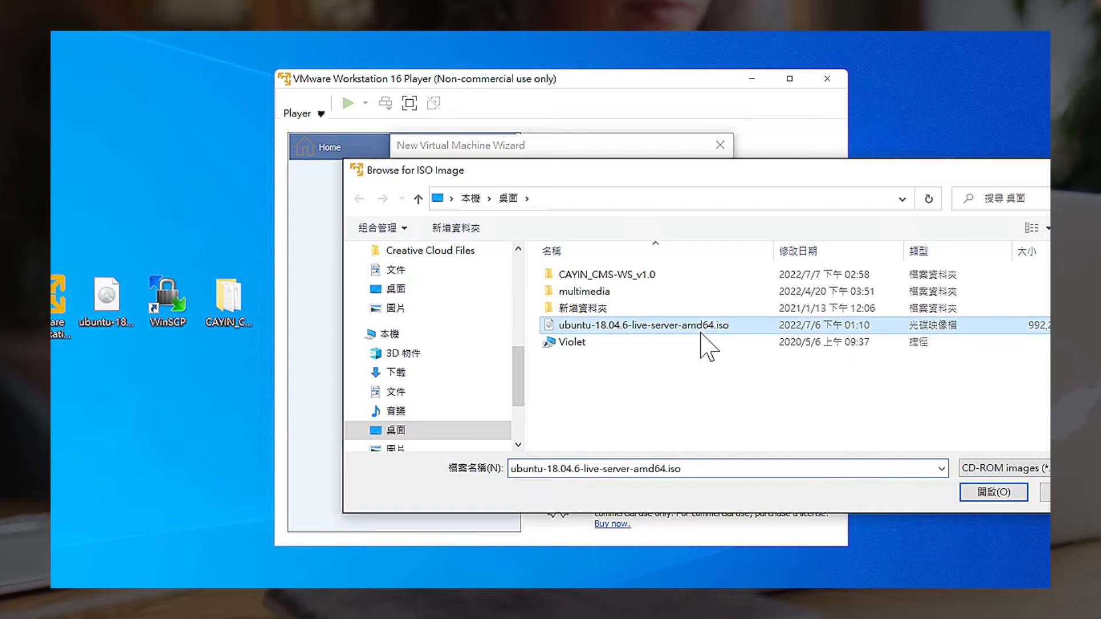
pyautogui.click(991, 492)
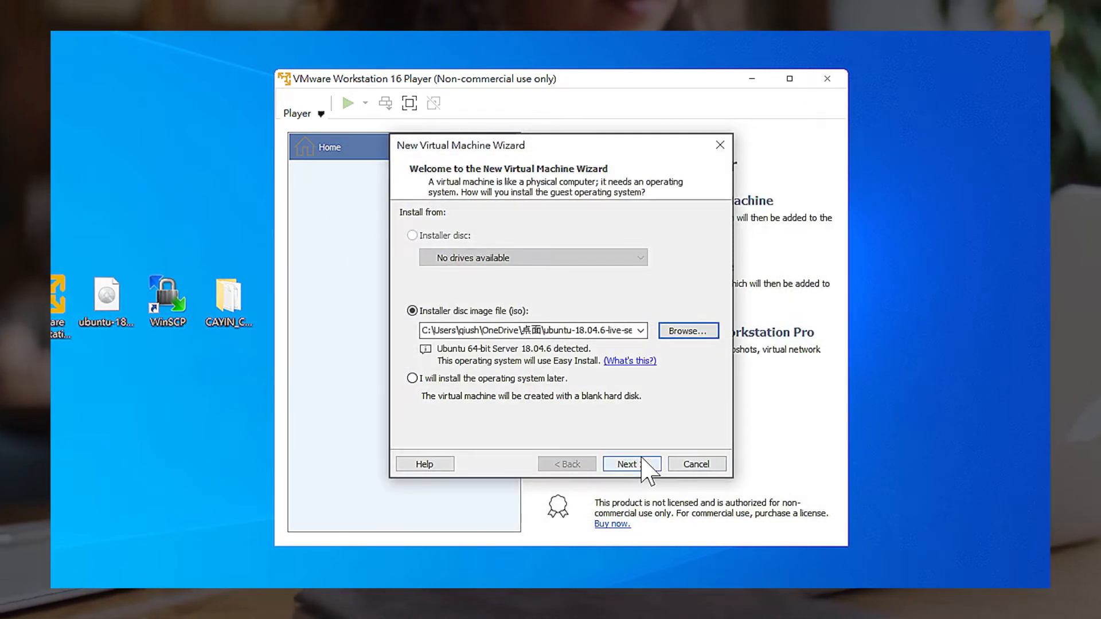
pyautogui.click(630, 464)
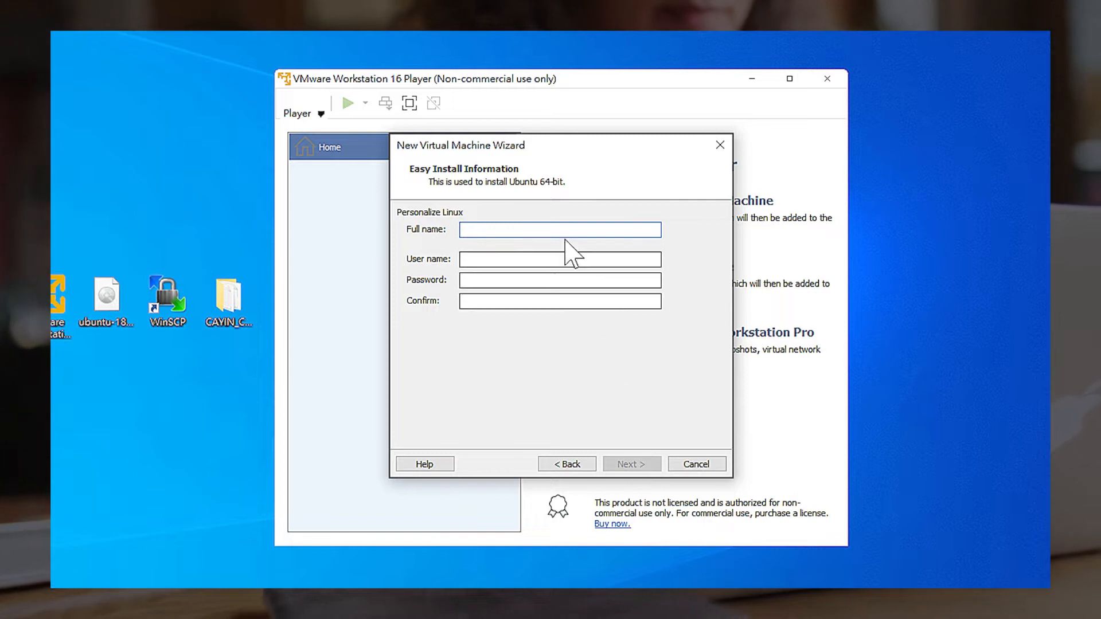
# Set the Linux Easy Install account to user cayin with a password.
pyautogui.write('cayin')
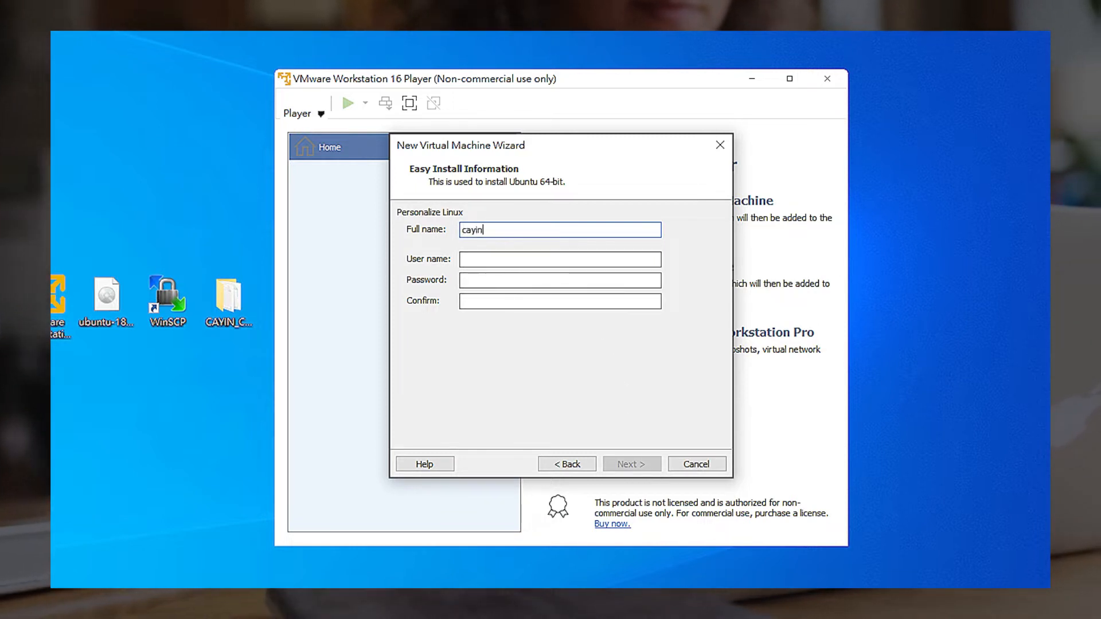
pyautogui.write('••••')
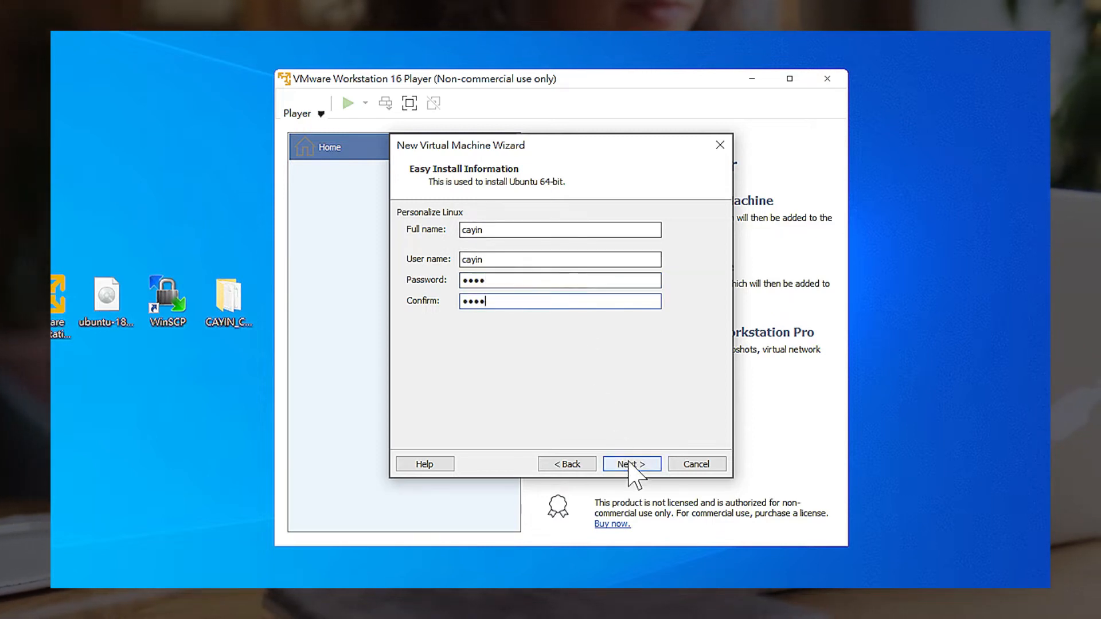
# Accept the CMS-WS name and give it a 50 GB disk stored as a single file.
pyautogui.click(631, 463)
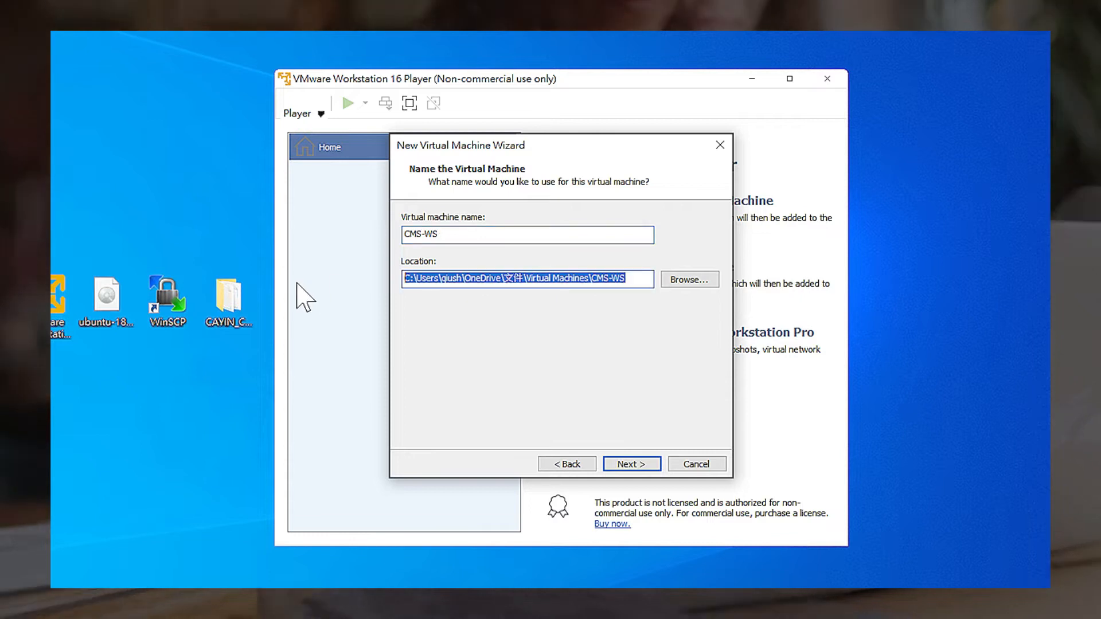
pyautogui.click(631, 463)
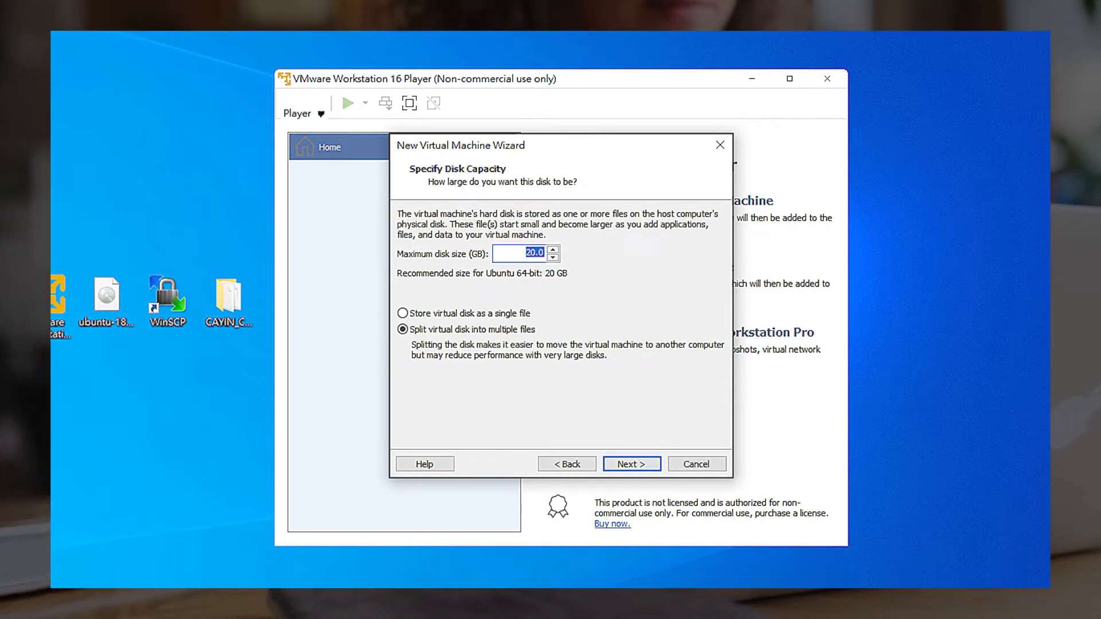
pyautogui.moveTo(594, 271)
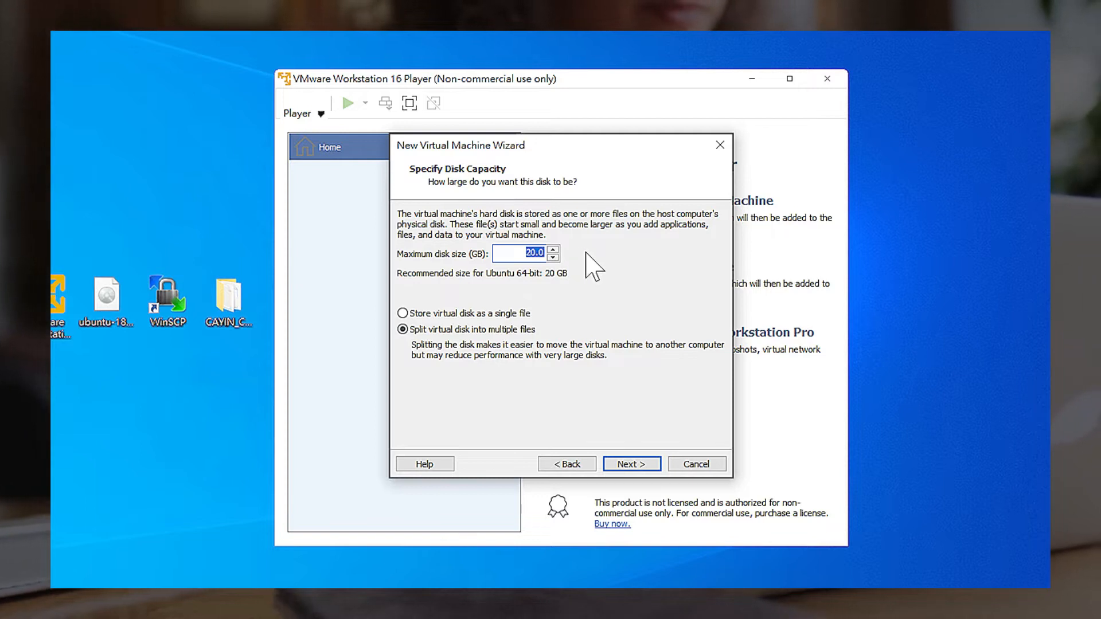
pyautogui.write('50')
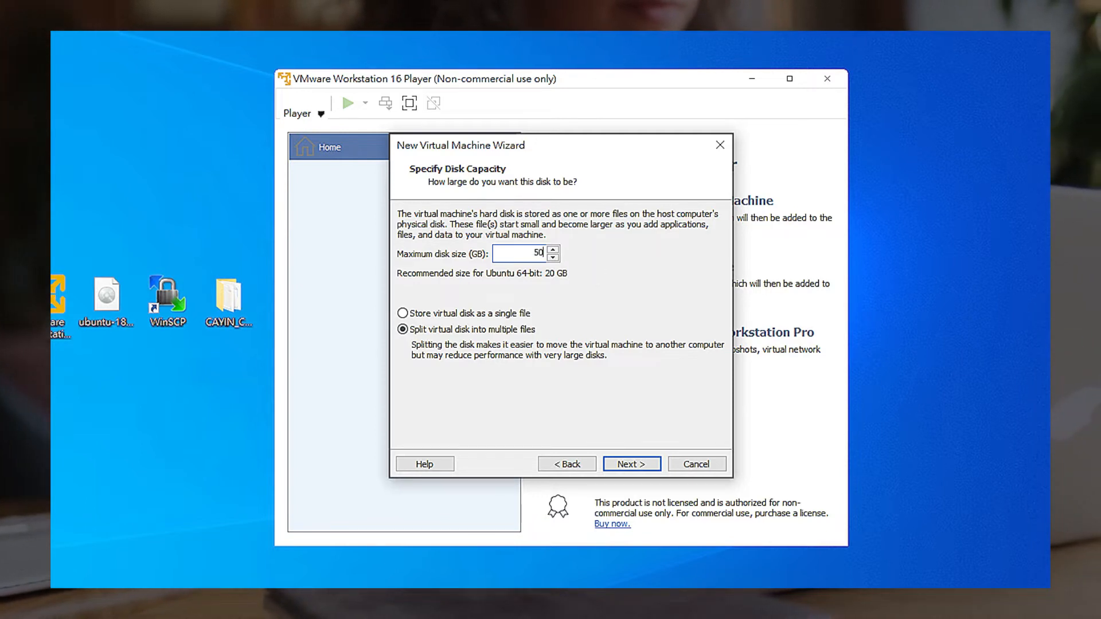
pyautogui.moveTo(596, 267)
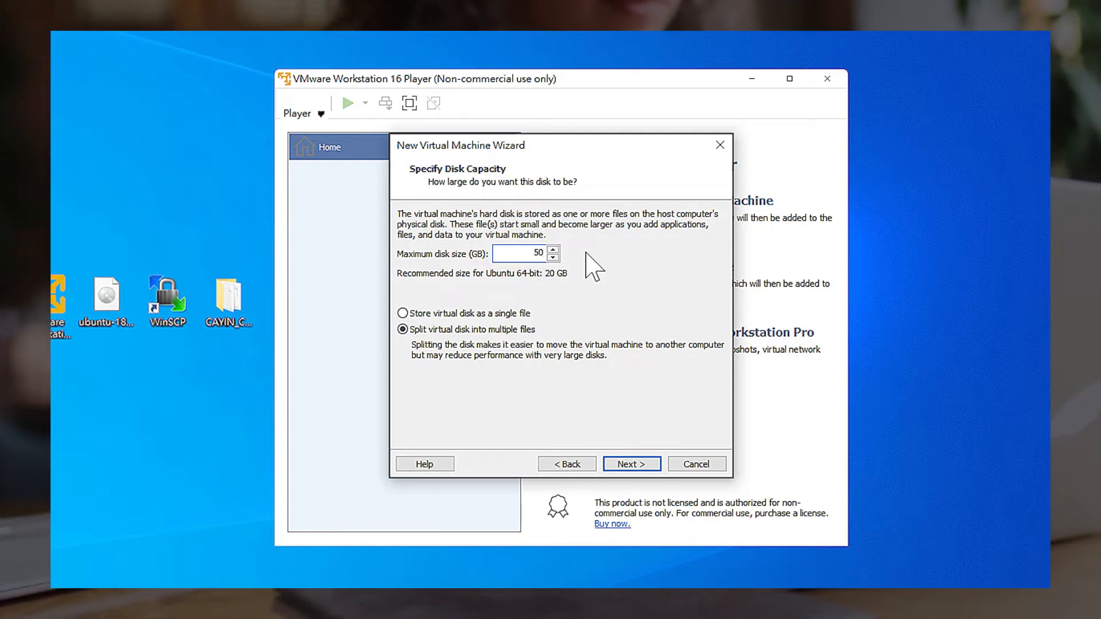
pyautogui.moveTo(486, 331)
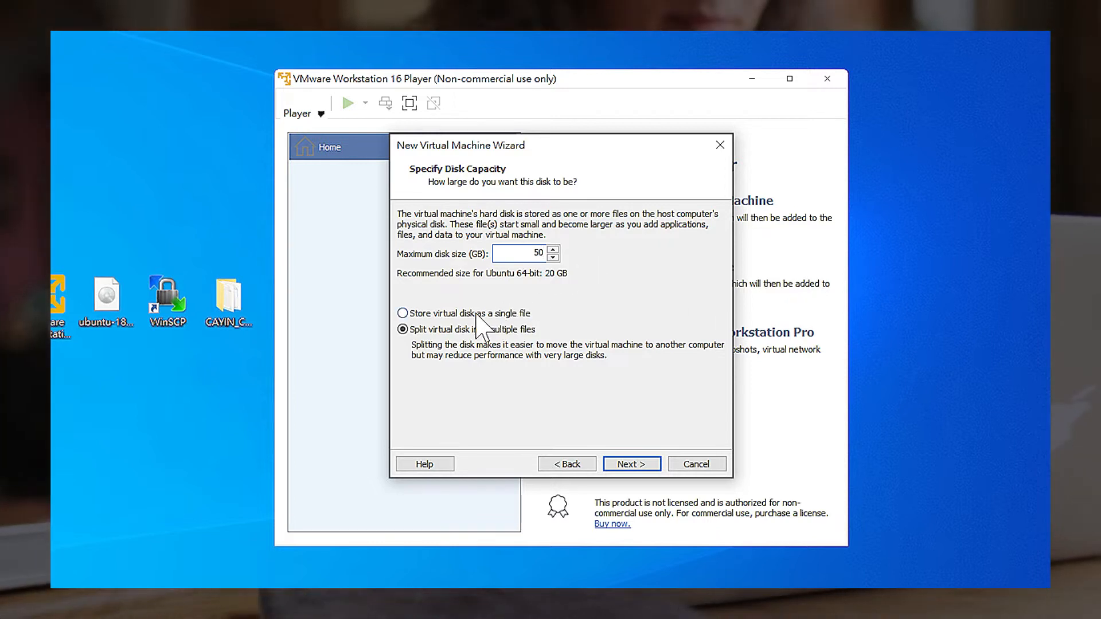
pyautogui.click(403, 313)
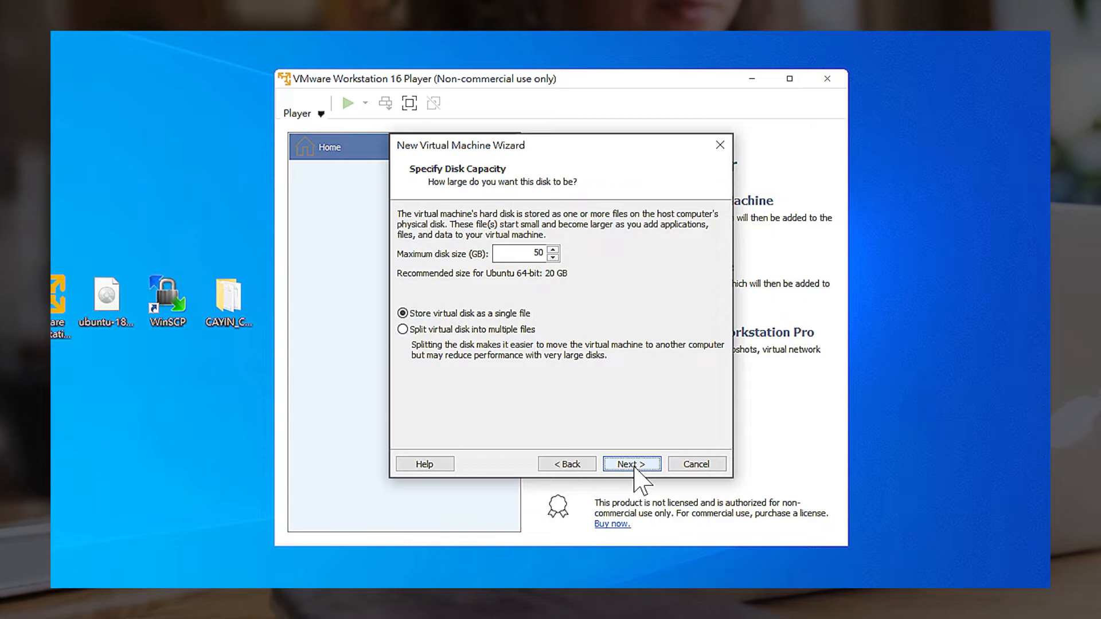
pyautogui.click(631, 464)
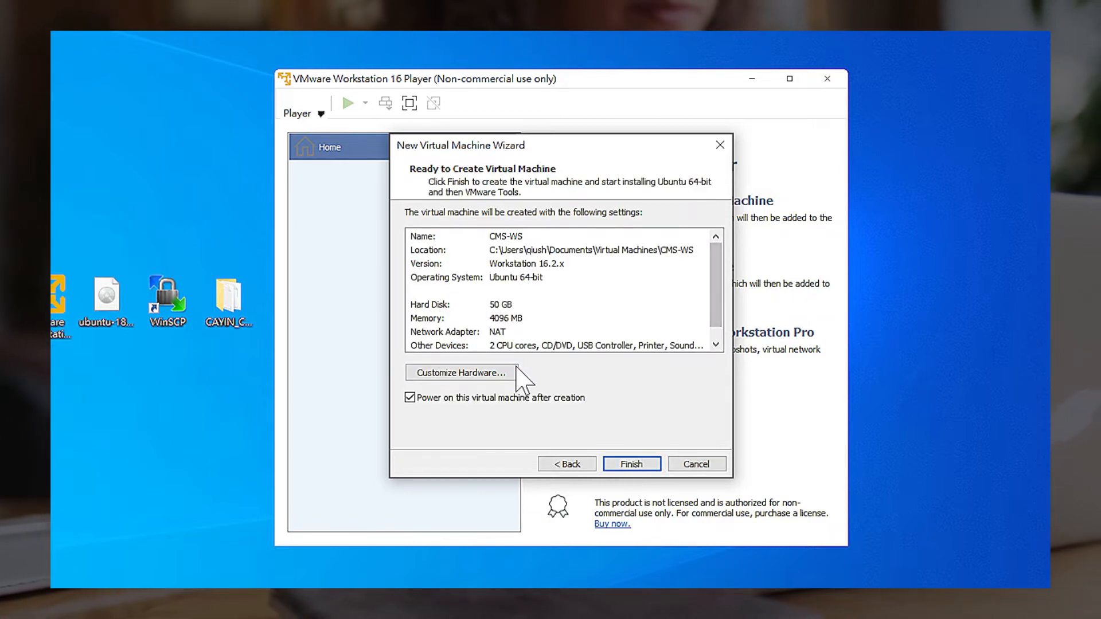
# In Customize Hardware, switch the network adapter to Bridged and return to the summary.
pyautogui.click(462, 371)
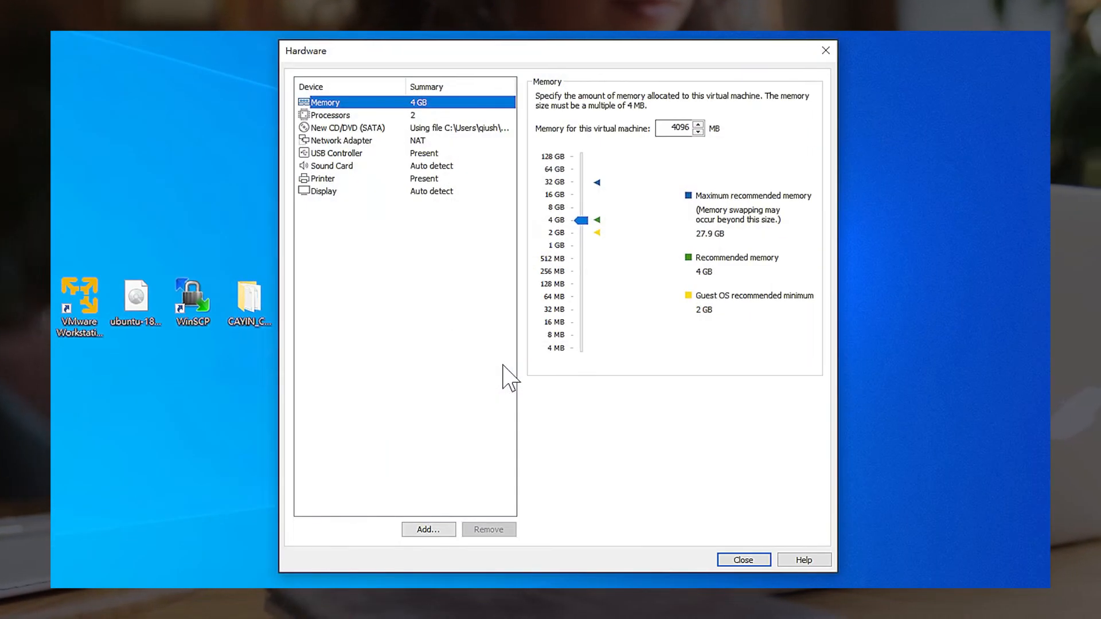
pyautogui.moveTo(385, 130)
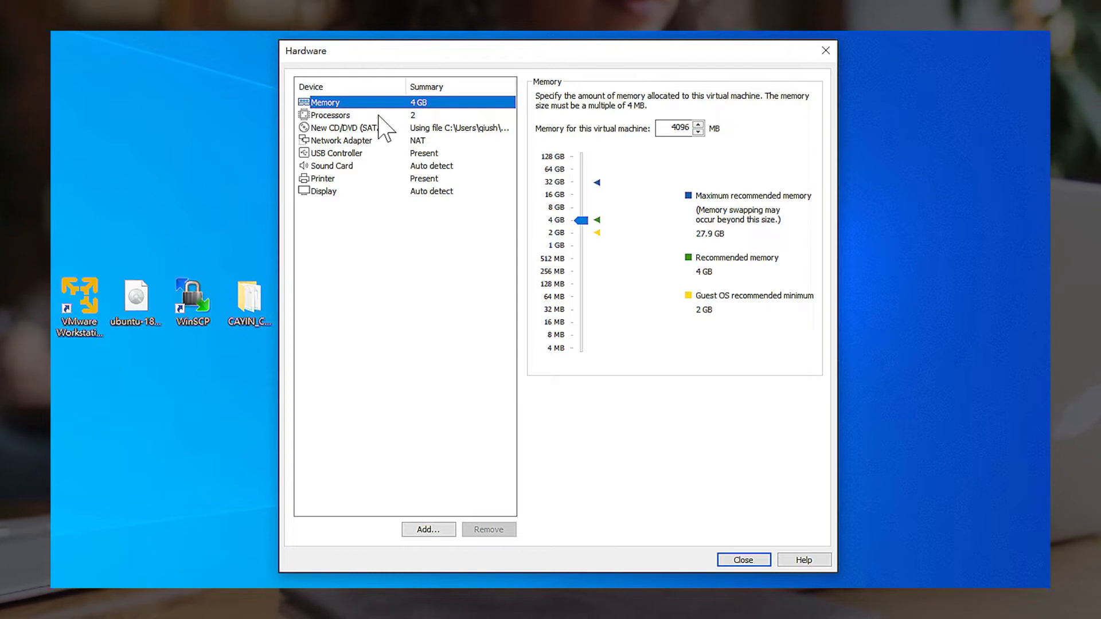
pyautogui.click(330, 115)
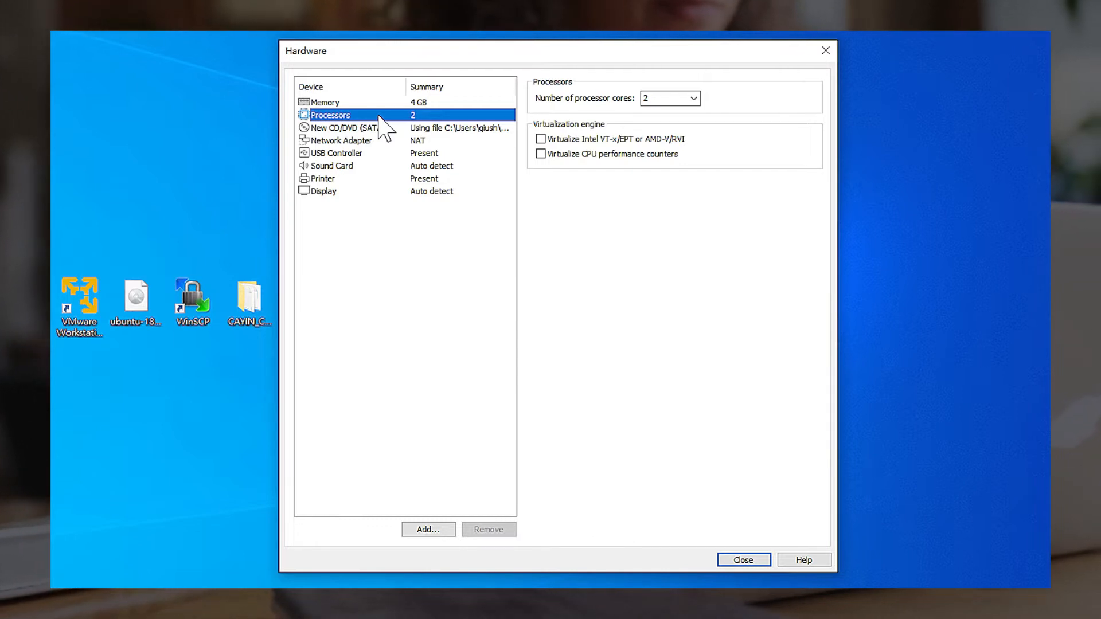
pyautogui.click(343, 140)
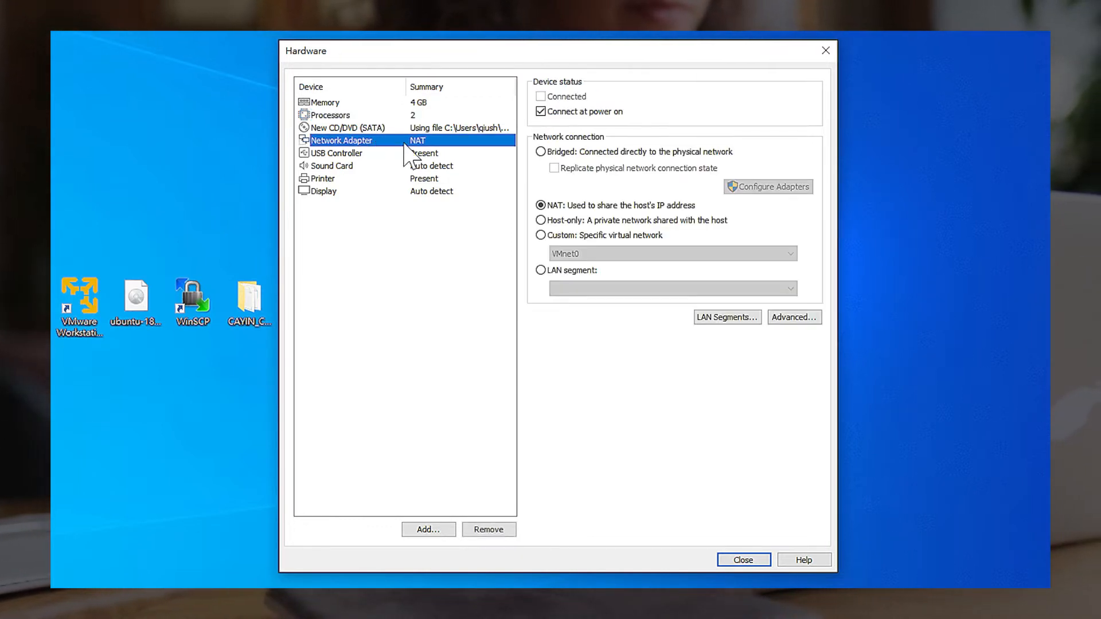
pyautogui.click(540, 151)
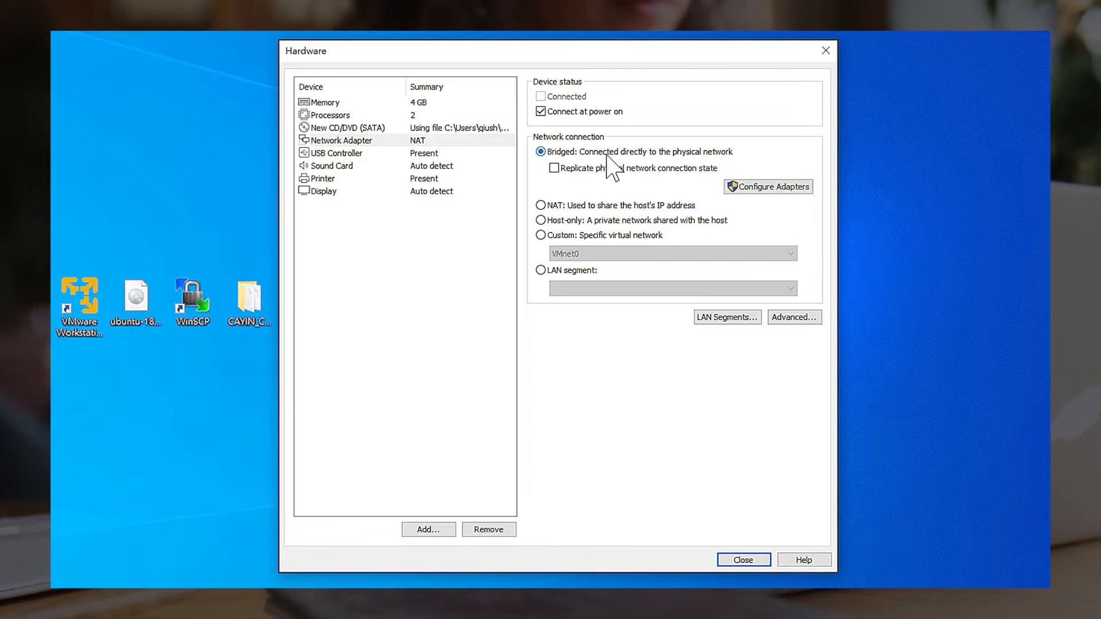
pyautogui.moveTo(743, 560)
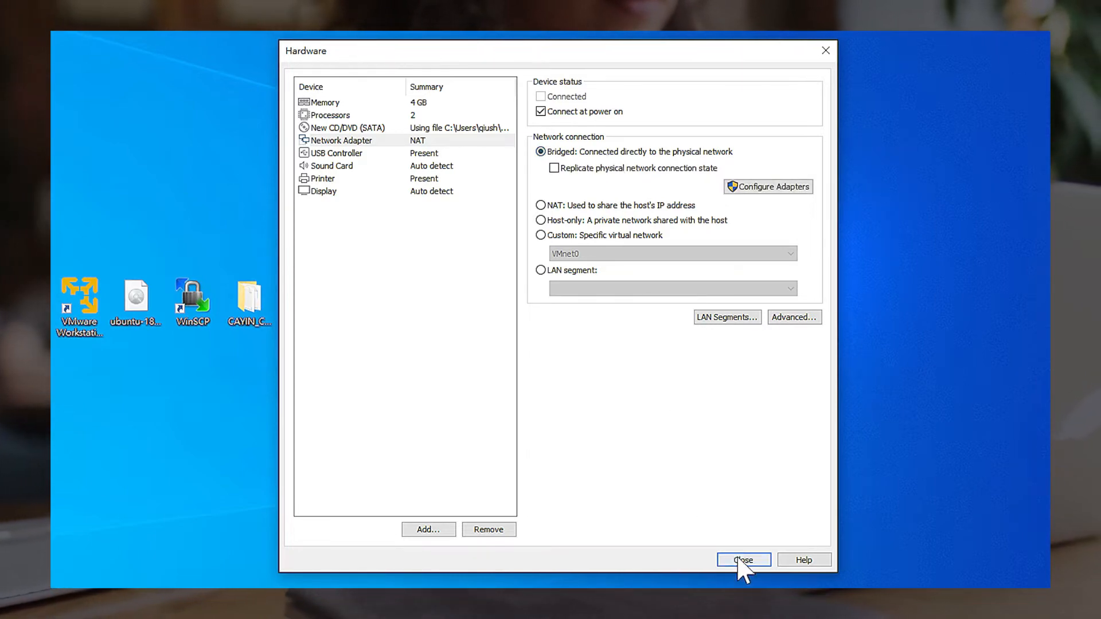
pyautogui.click(743, 560)
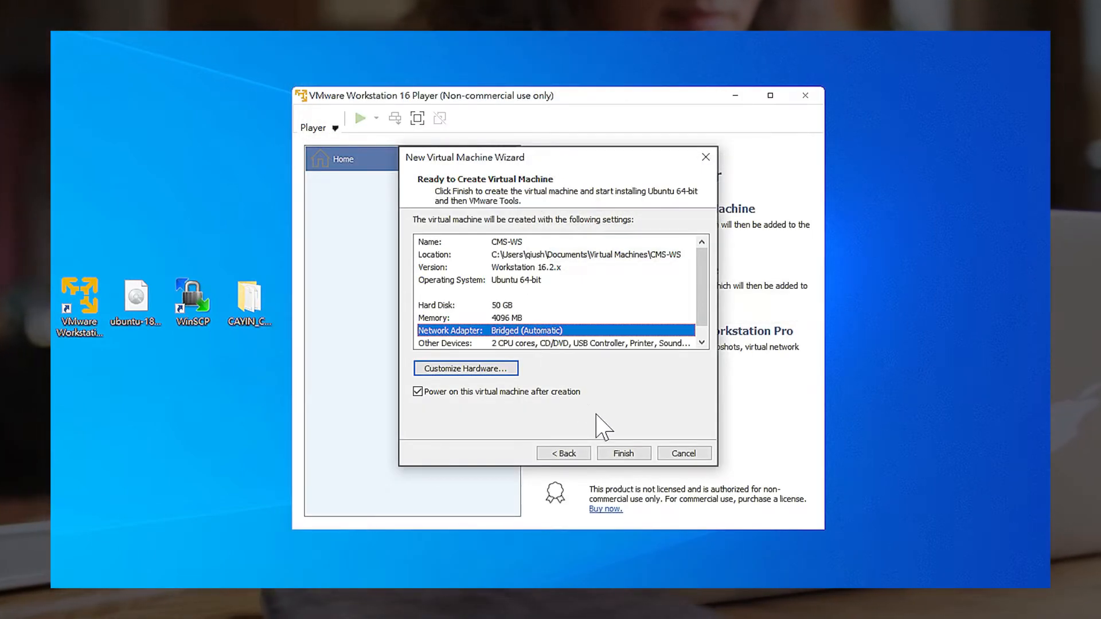
# Finish the wizard so CMS-WS is created, powered on and boots the Ubuntu installer.
pyautogui.click(622, 453)
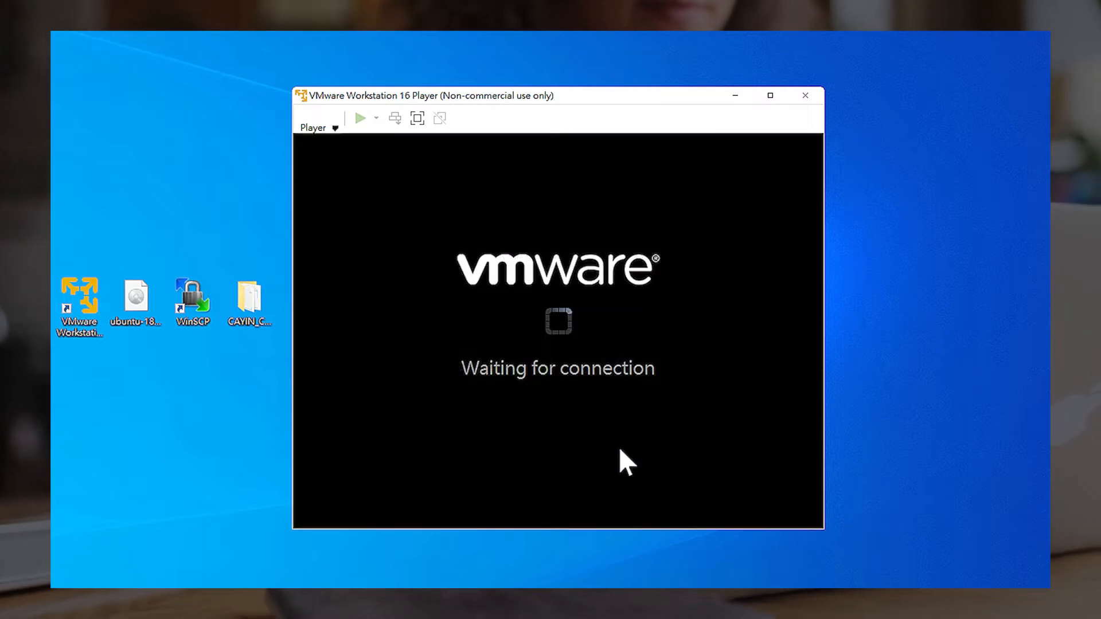
pyautogui.click(359, 117)
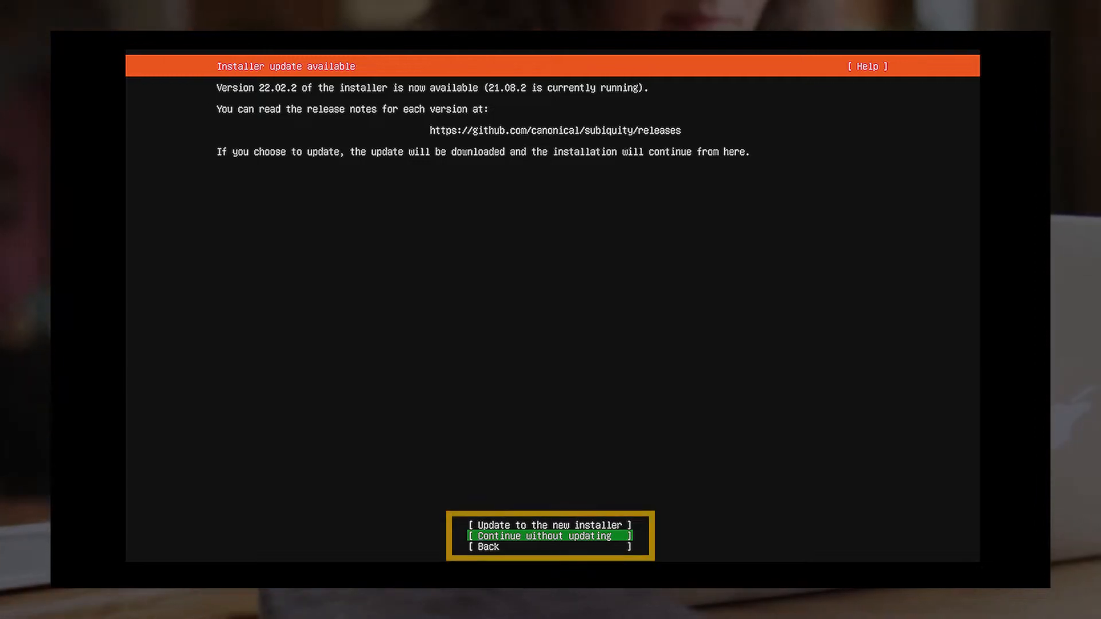
# Continue without updating the installer and keep the English (US) keyboard layout.
pyautogui.click(550, 535)
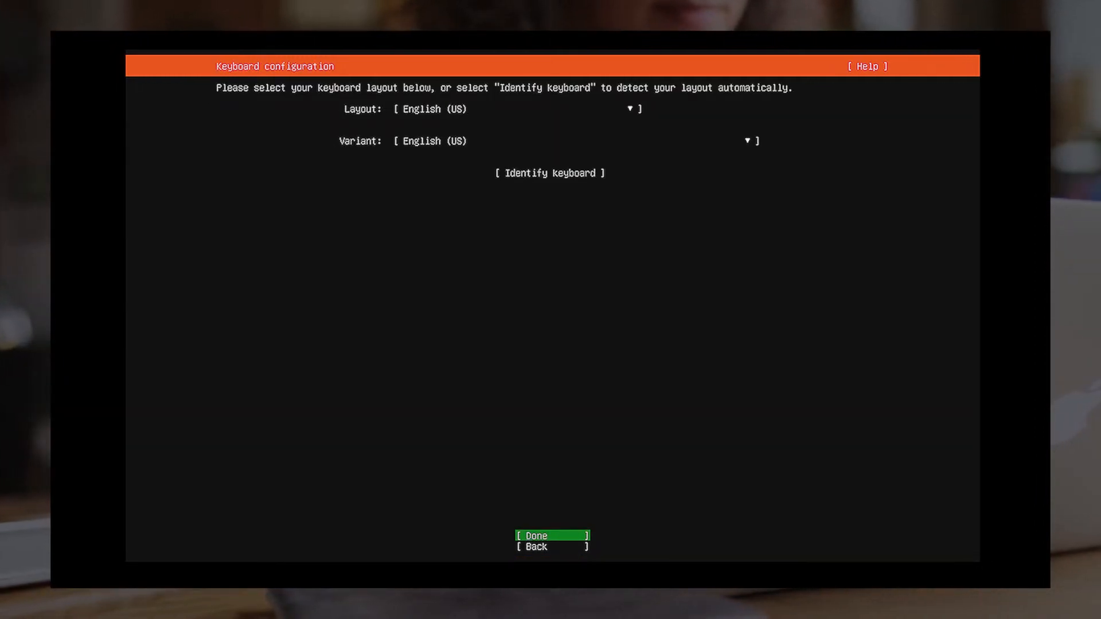
pyautogui.click(552, 536)
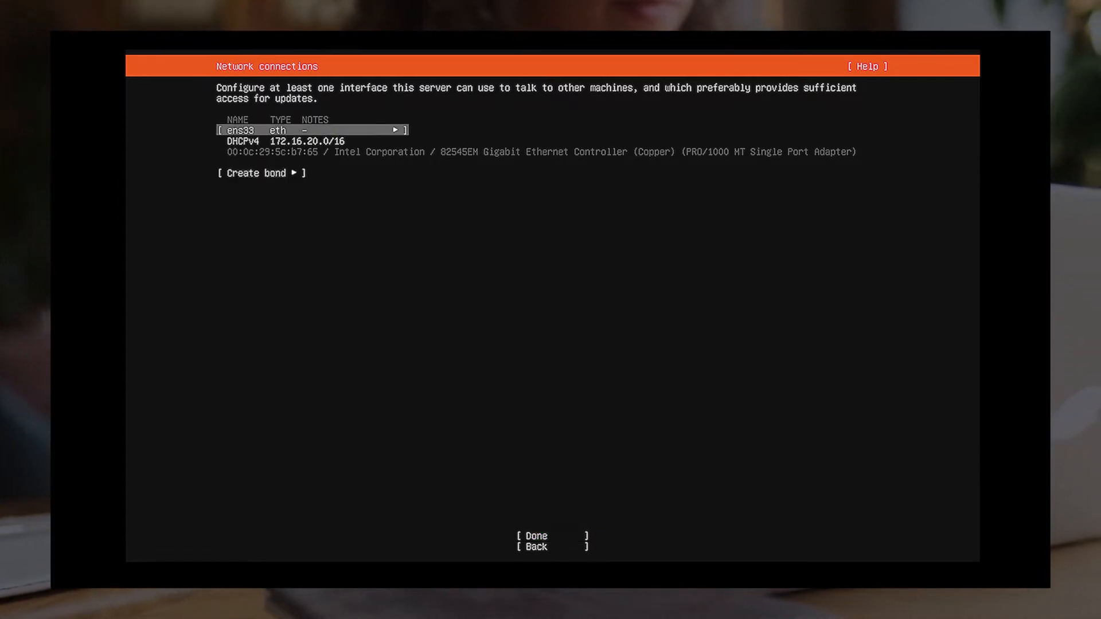
# Edit ens33's IPv4 settings and keep Automatic (DHCP) addressing.
pyautogui.click(393, 129)
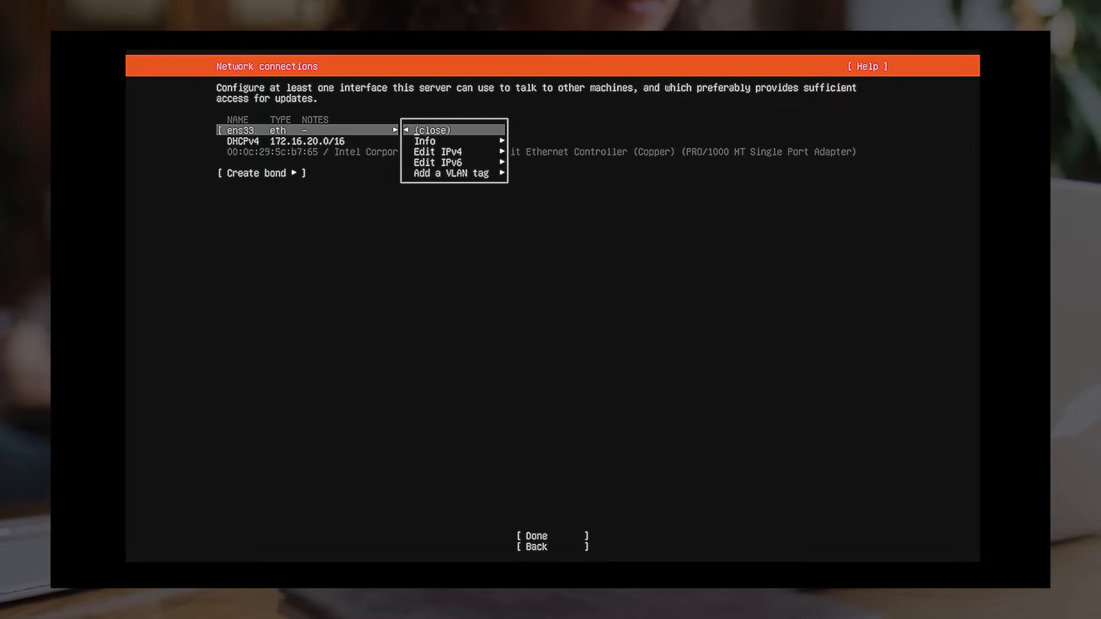
pyautogui.click(436, 152)
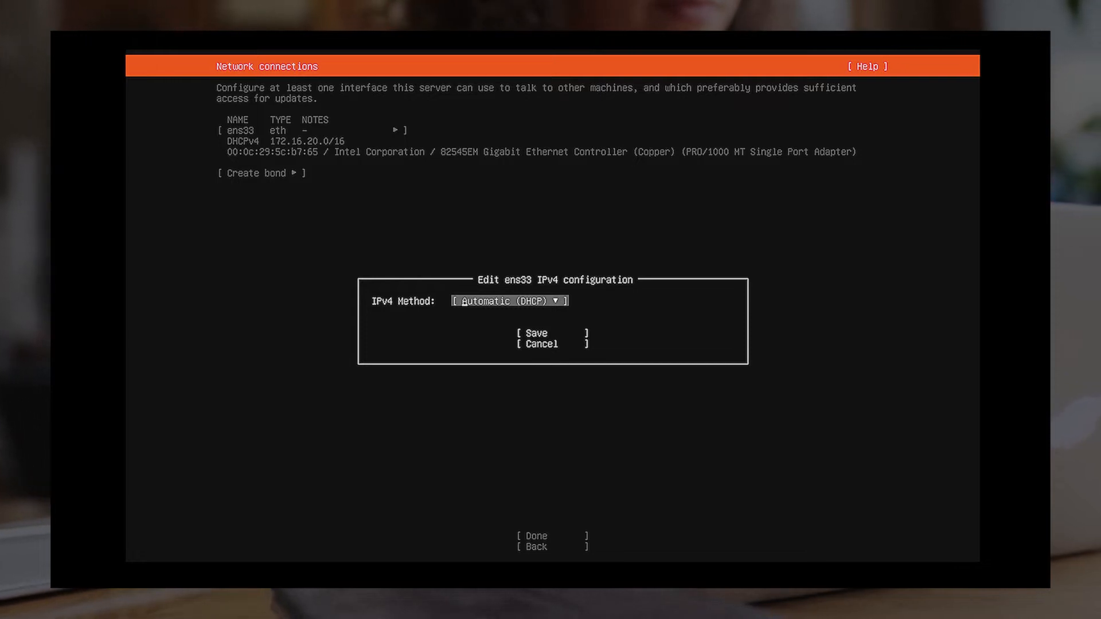
pyautogui.click(510, 301)
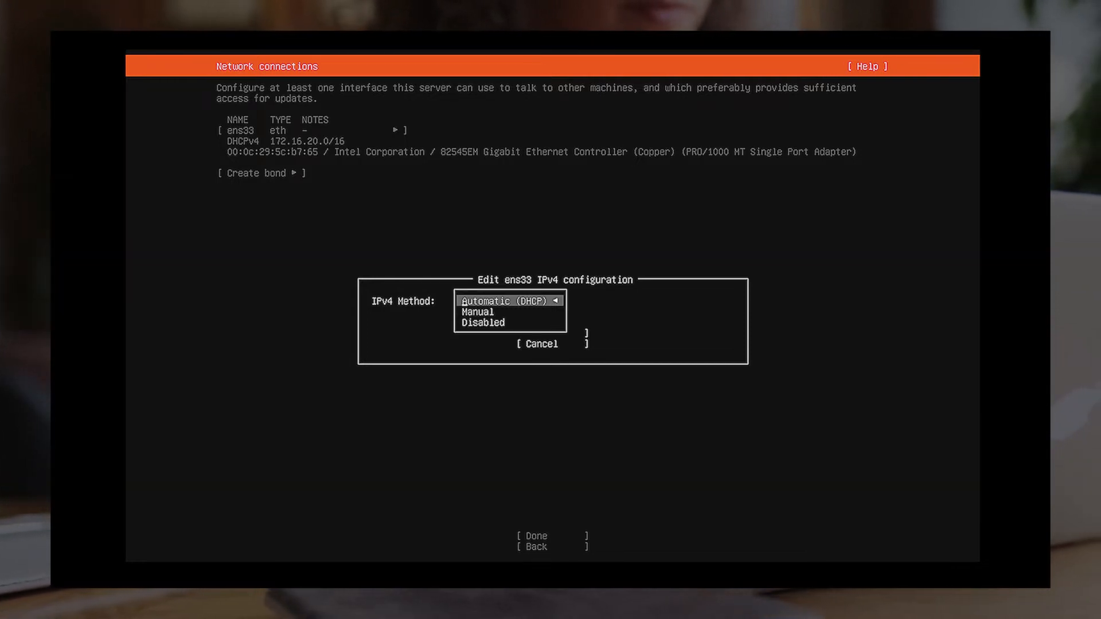
pyautogui.click(477, 312)
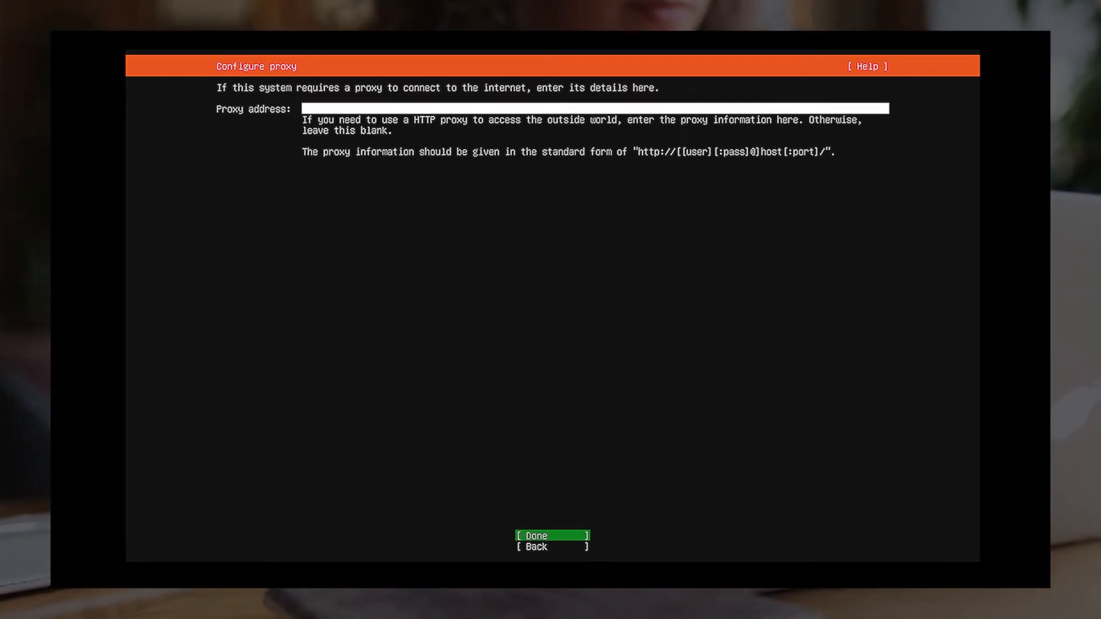
pyautogui.moveTo(535, 536)
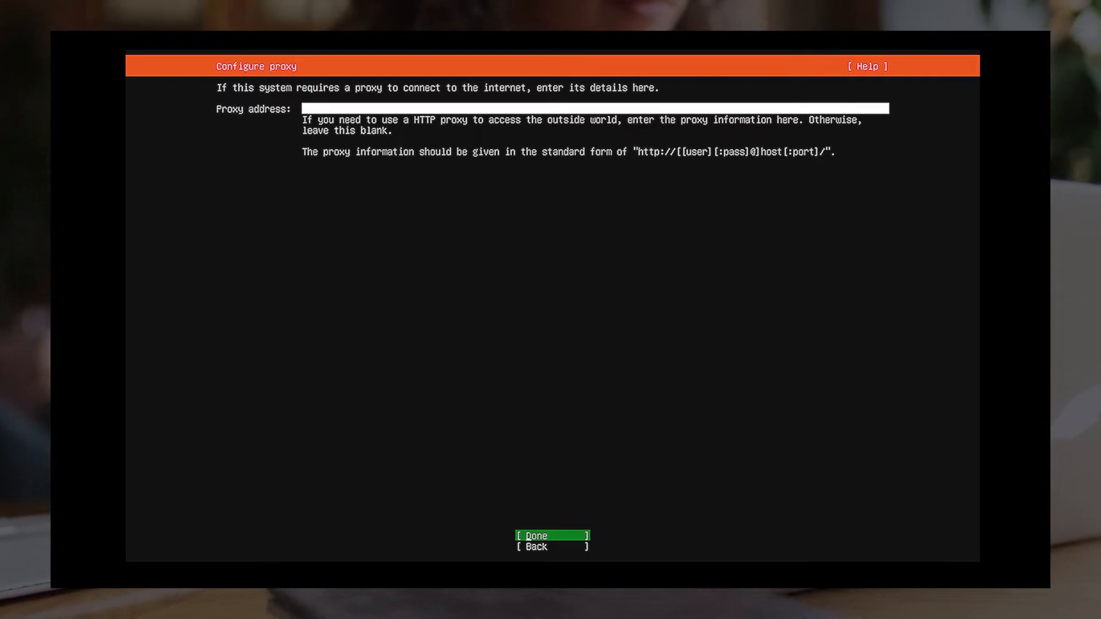
# Leave the proxy empty and accept the default Ubuntu archive mirror.
pyautogui.click(550, 536)
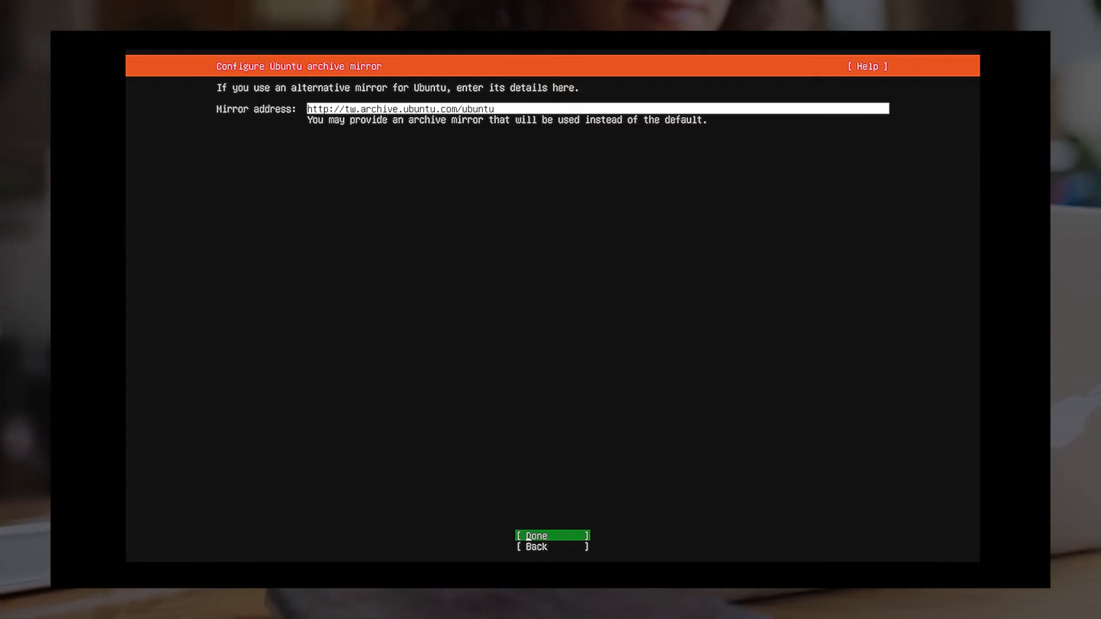
pyautogui.click(536, 536)
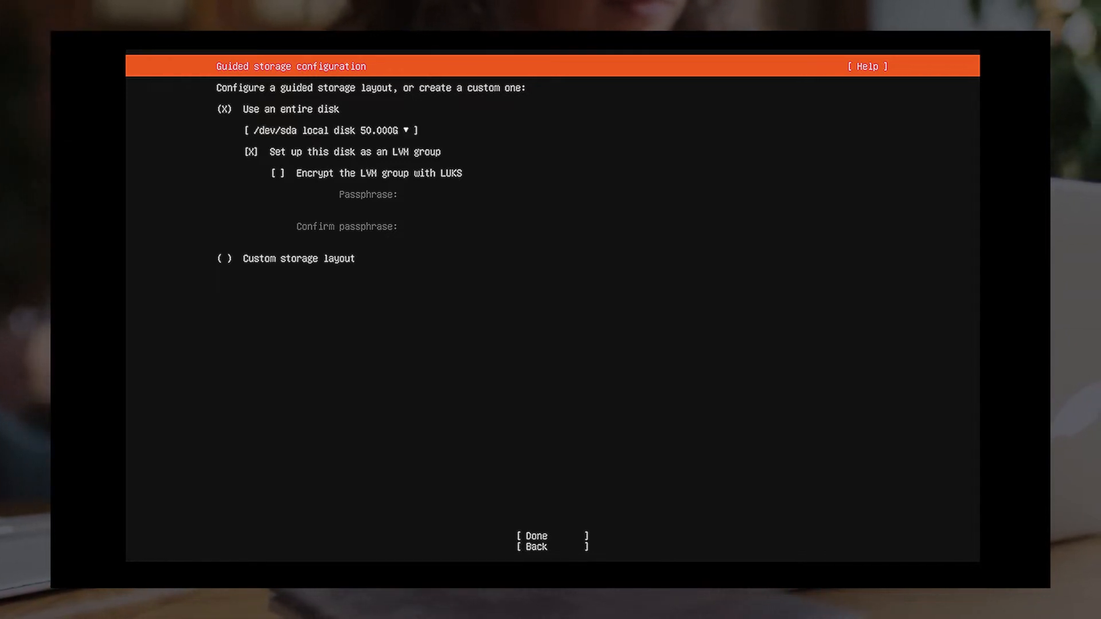
# Use the entire disk without LVM and confirm the destructive install action.
pyautogui.click(279, 151)
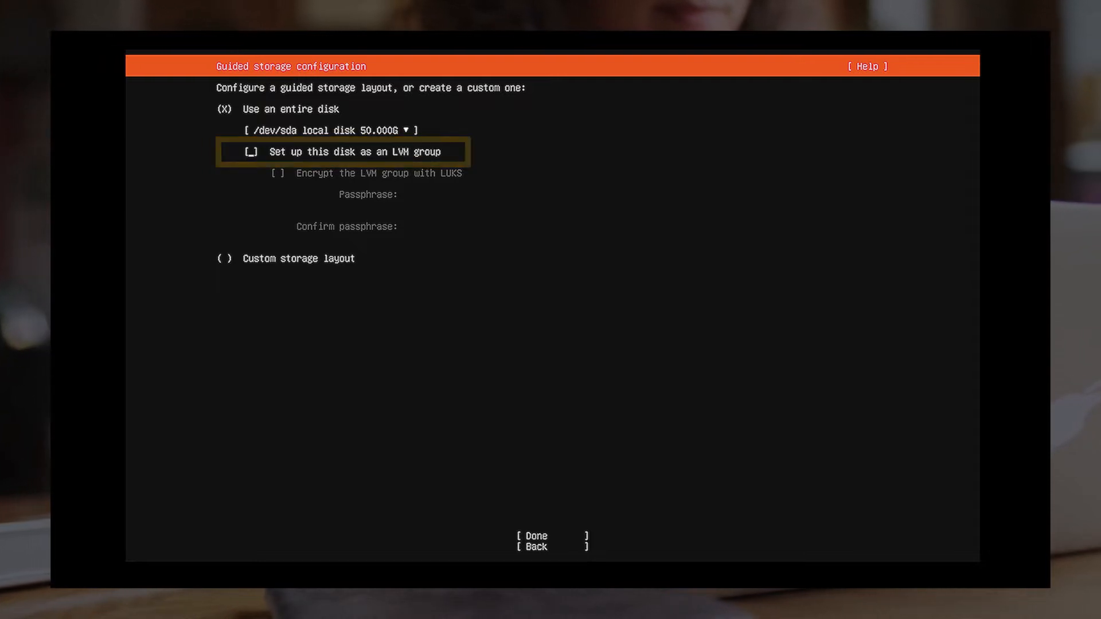
pyautogui.click(534, 535)
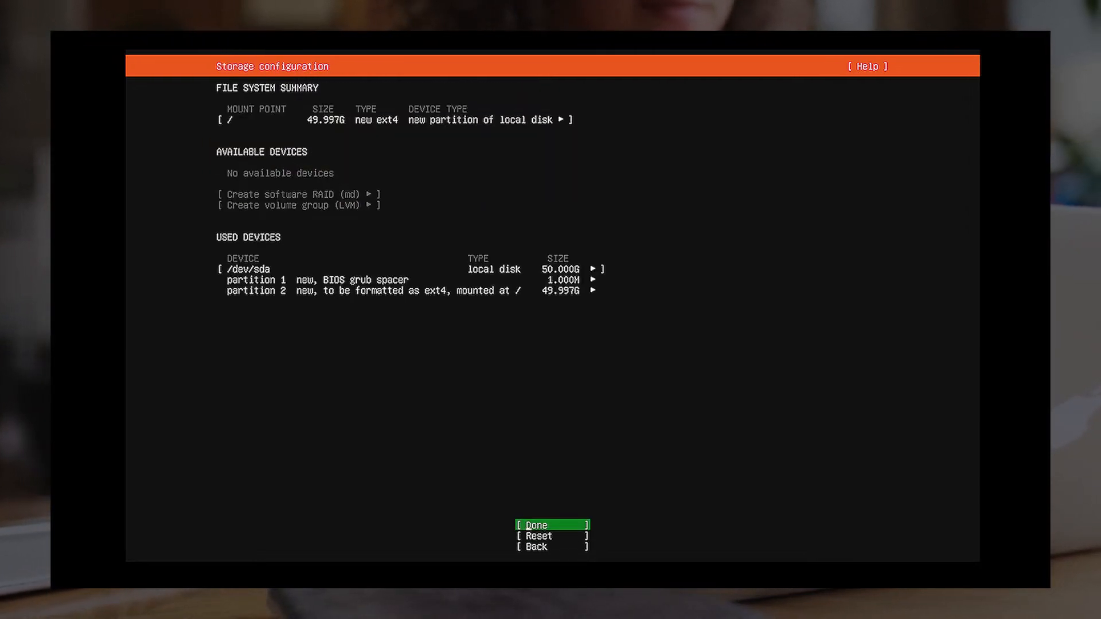
pyautogui.click(536, 525)
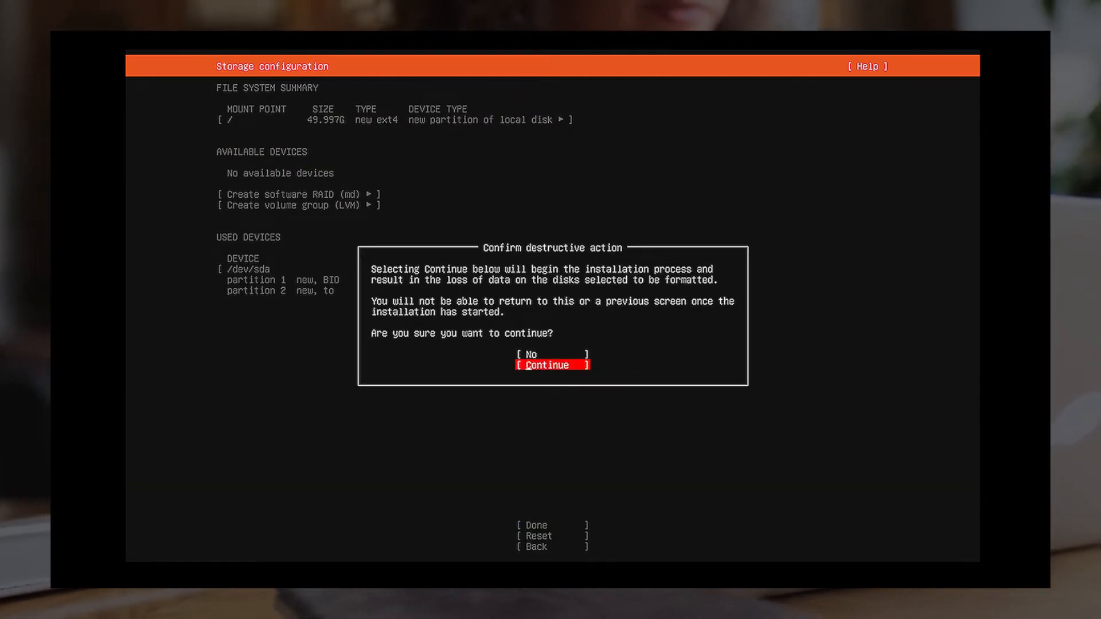
pyautogui.click(546, 365)
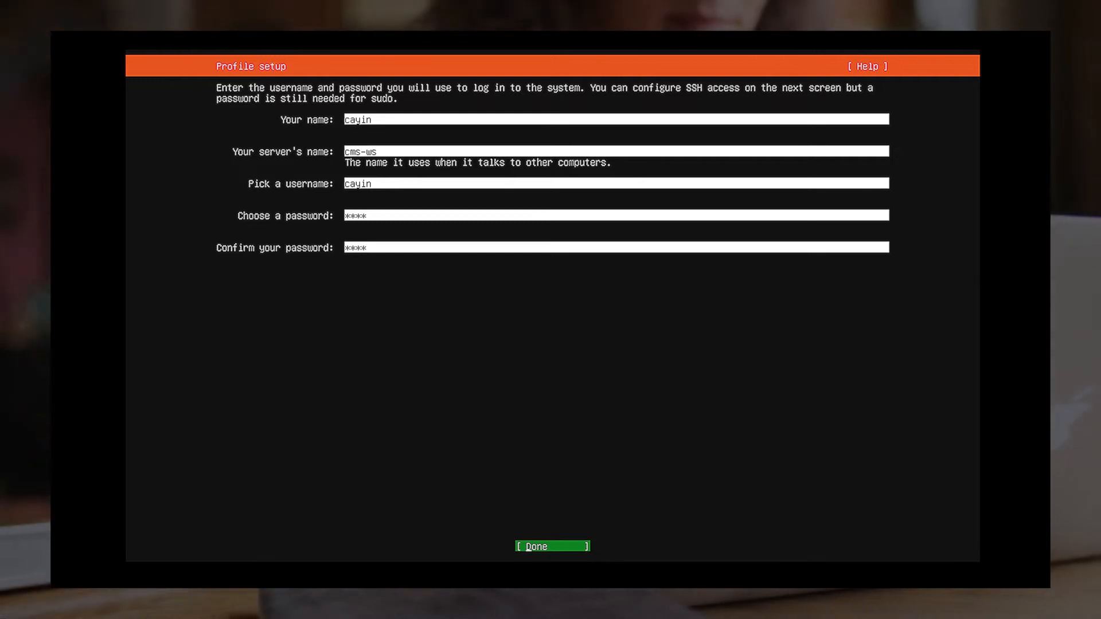
# Submit the profile, include OpenSSH server without identity import, and skip featured snaps.
pyautogui.click(552, 546)
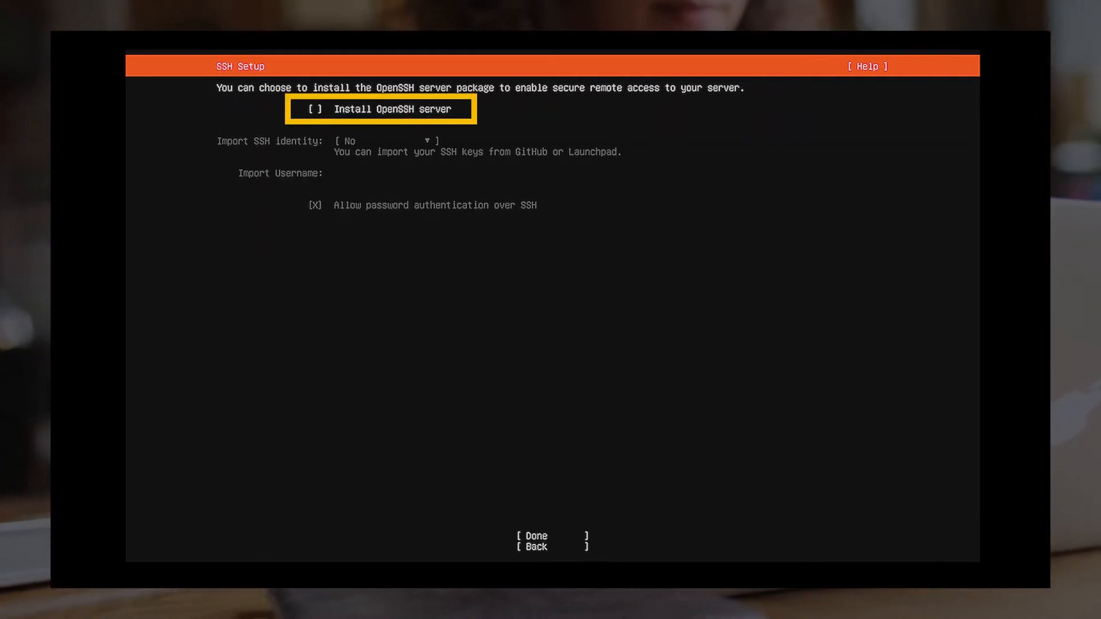
pyautogui.click(314, 109)
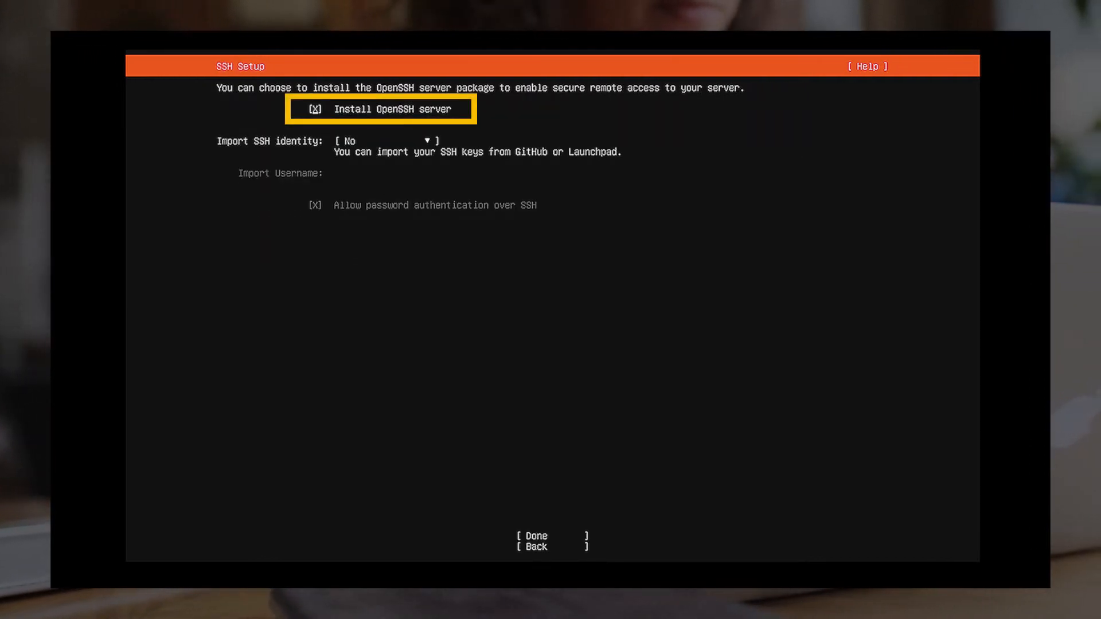
pyautogui.click(387, 140)
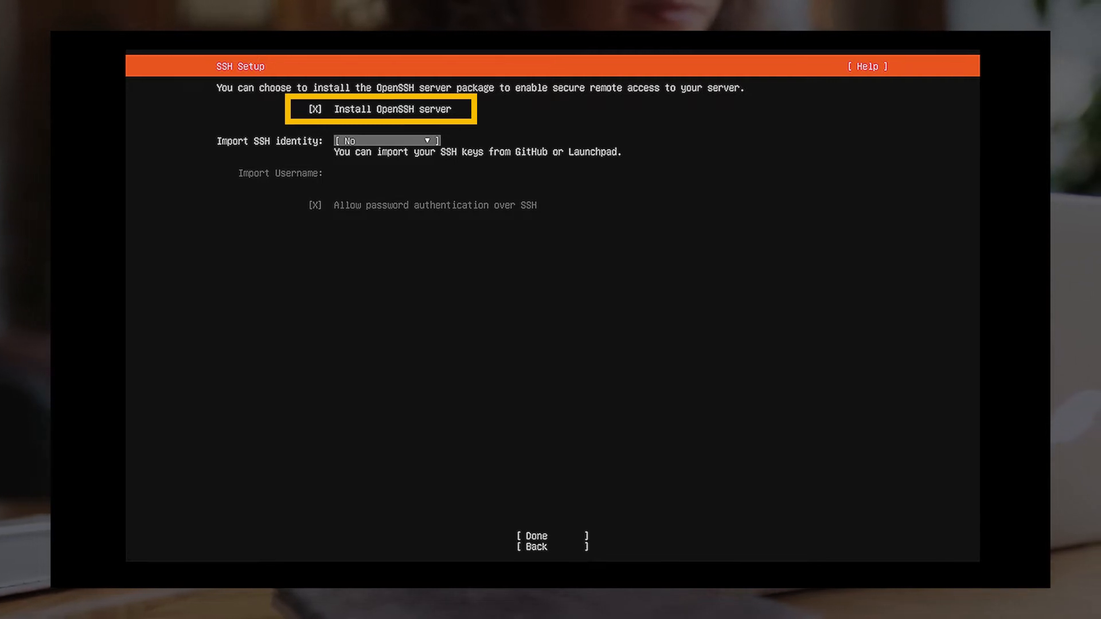
pyautogui.click(533, 535)
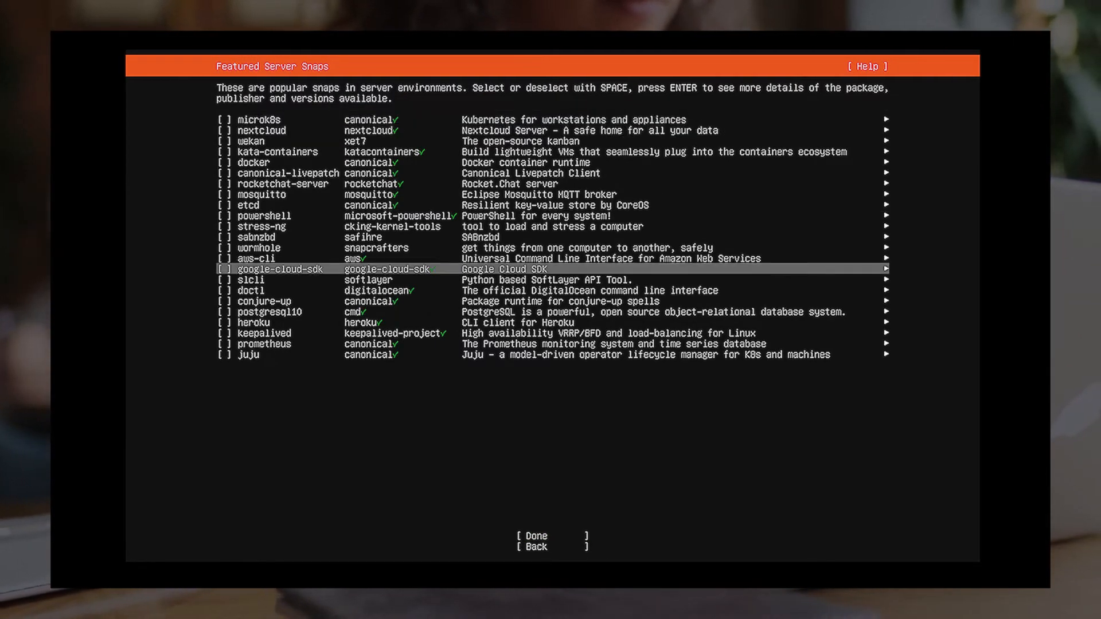
pyautogui.click(534, 536)
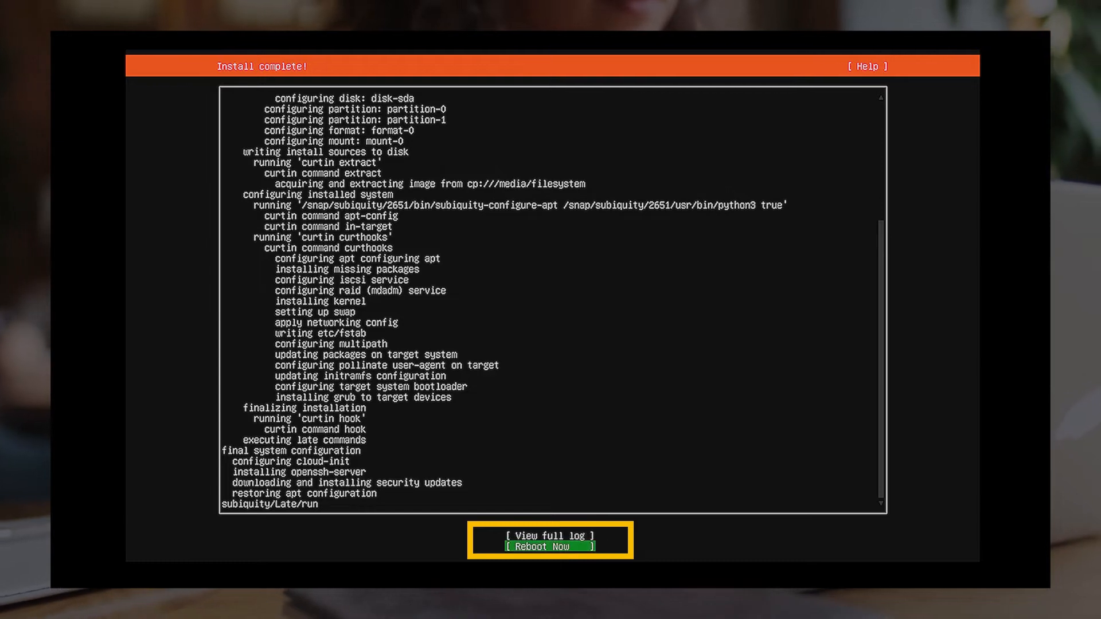
# Reboot the server and enter cayin at the cms-ws login prompt.
pyautogui.click(550, 546)
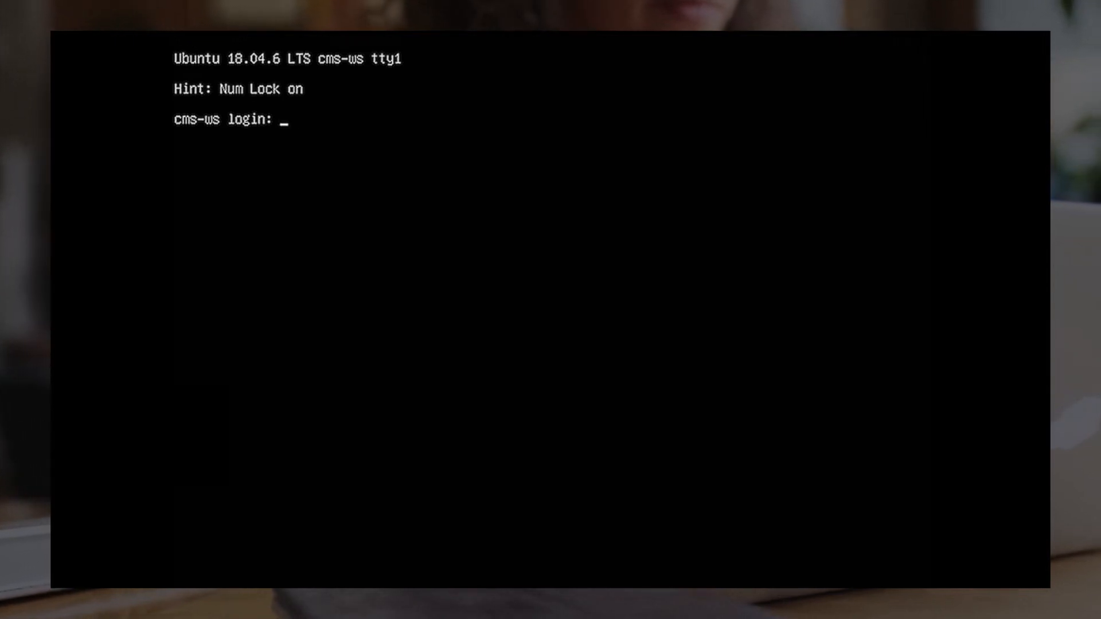
pyautogui.write('cayin')
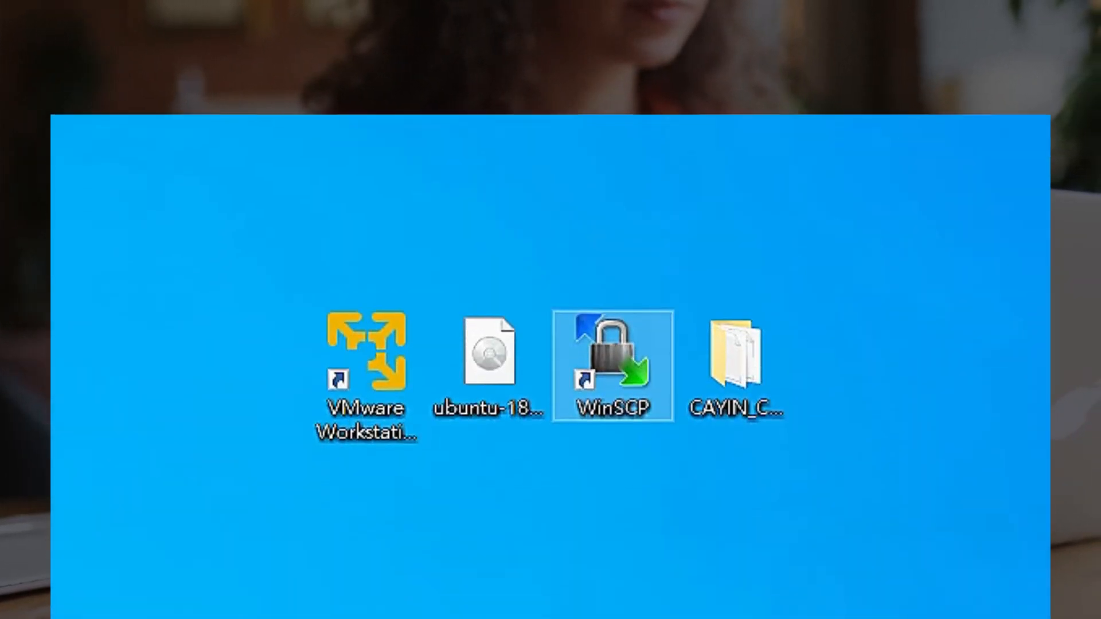
# Log in to 172.16.20.71 over SCP as cayin from WinSCP.
pyautogui.doubleClick(612, 367)
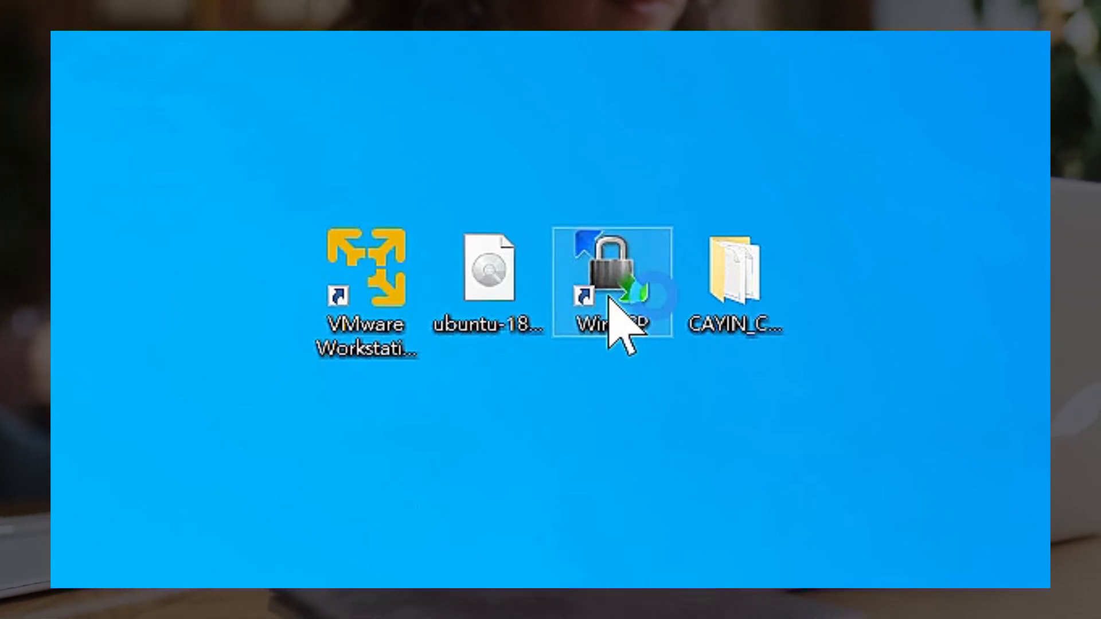
pyautogui.doubleClick(610, 270)
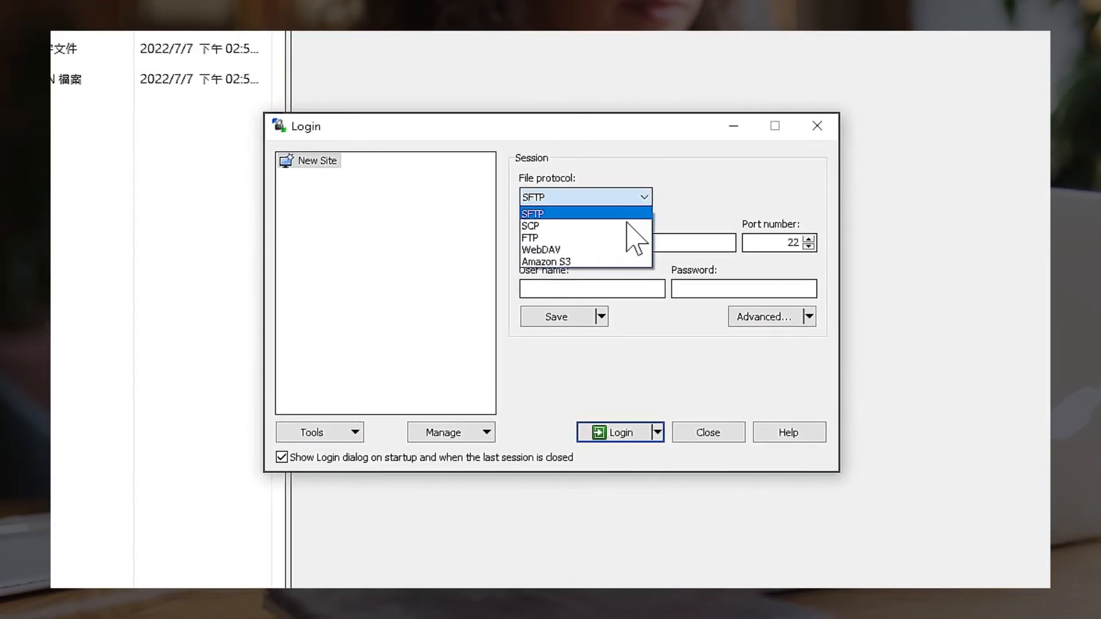
pyautogui.click(530, 226)
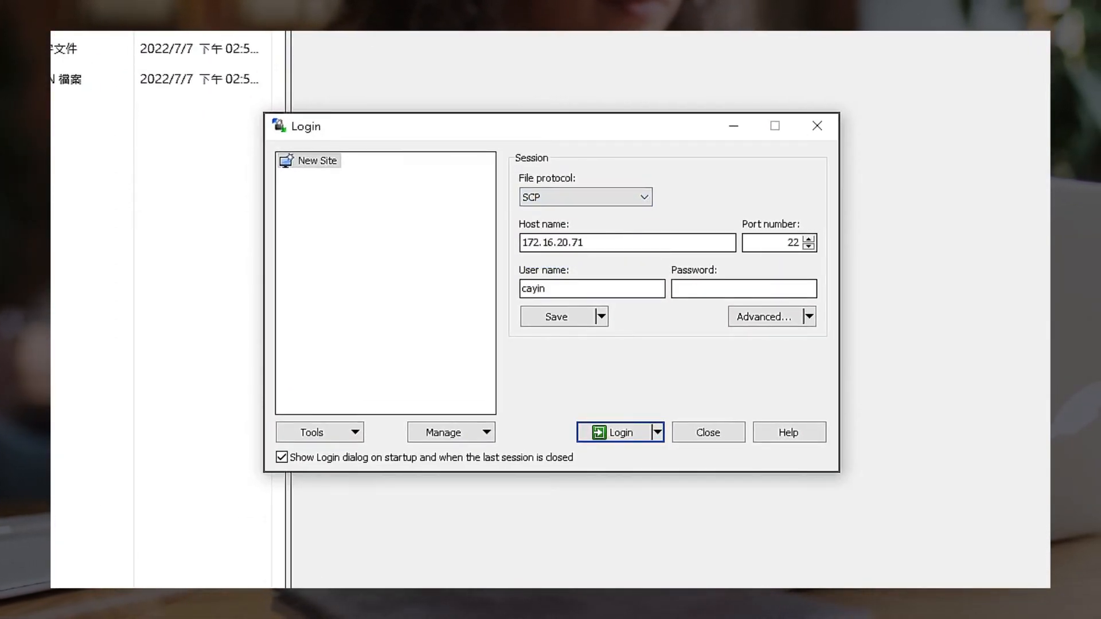
pyautogui.write('••••')
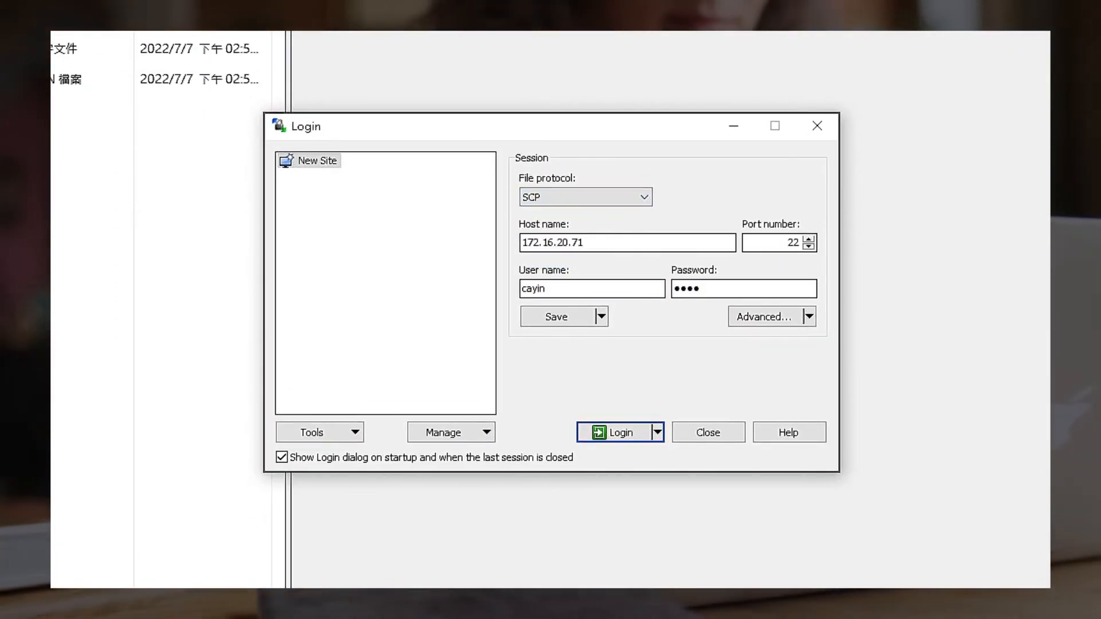
pyautogui.click(615, 433)
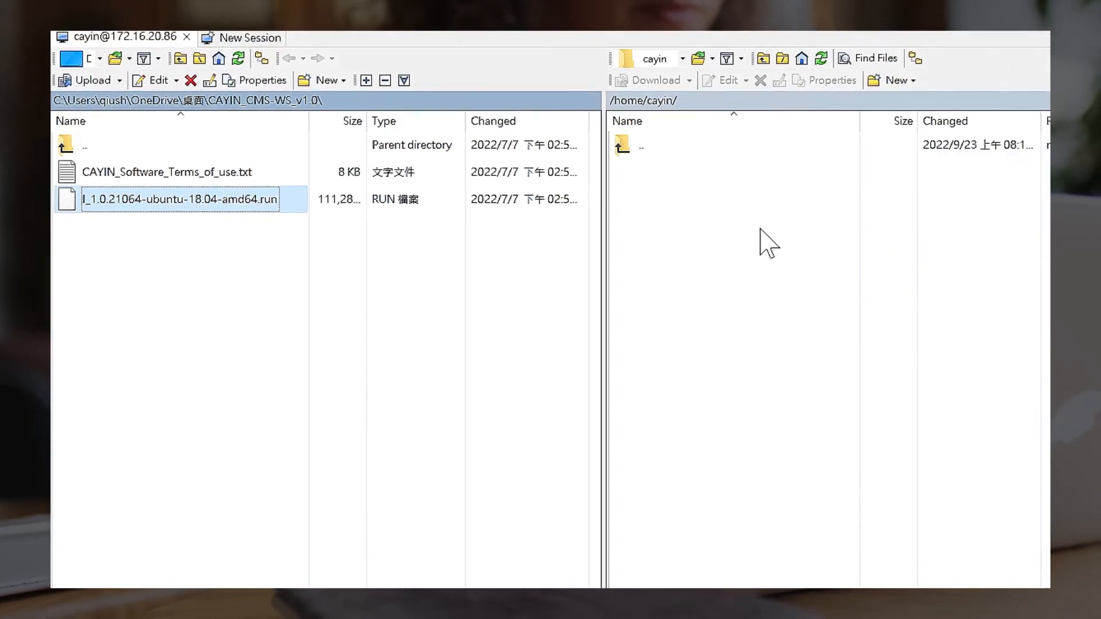
# Give the uploaded CMS-WS .run installer 0755 executable permissions for Owner, Group and Others.
pyautogui.click(86, 81)
pyautogui.write('0755')
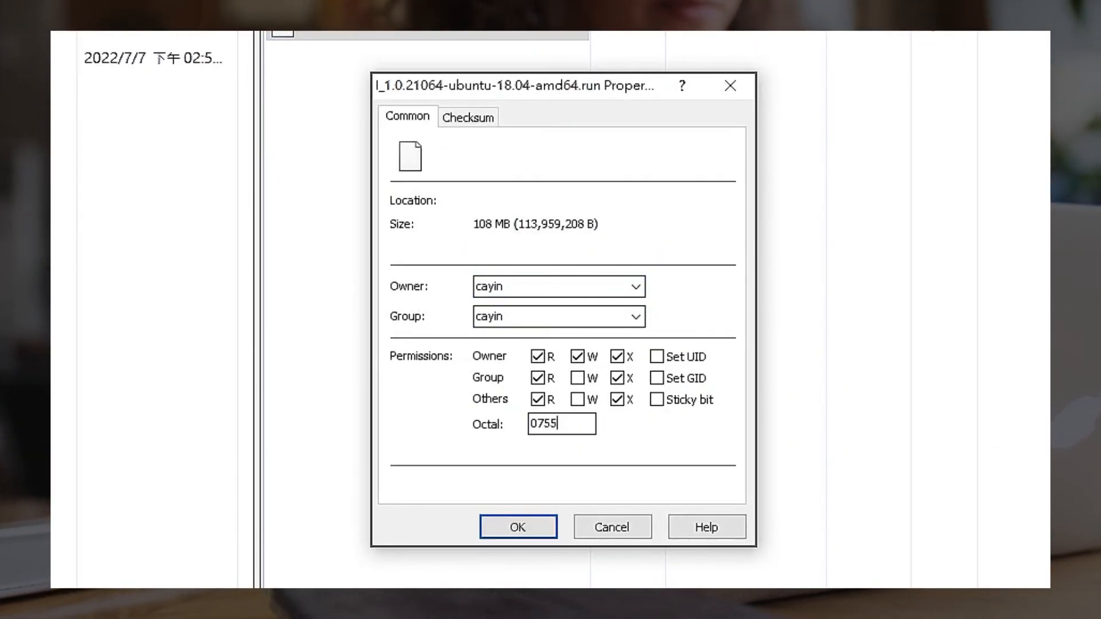
pyautogui.moveTo(519, 527)
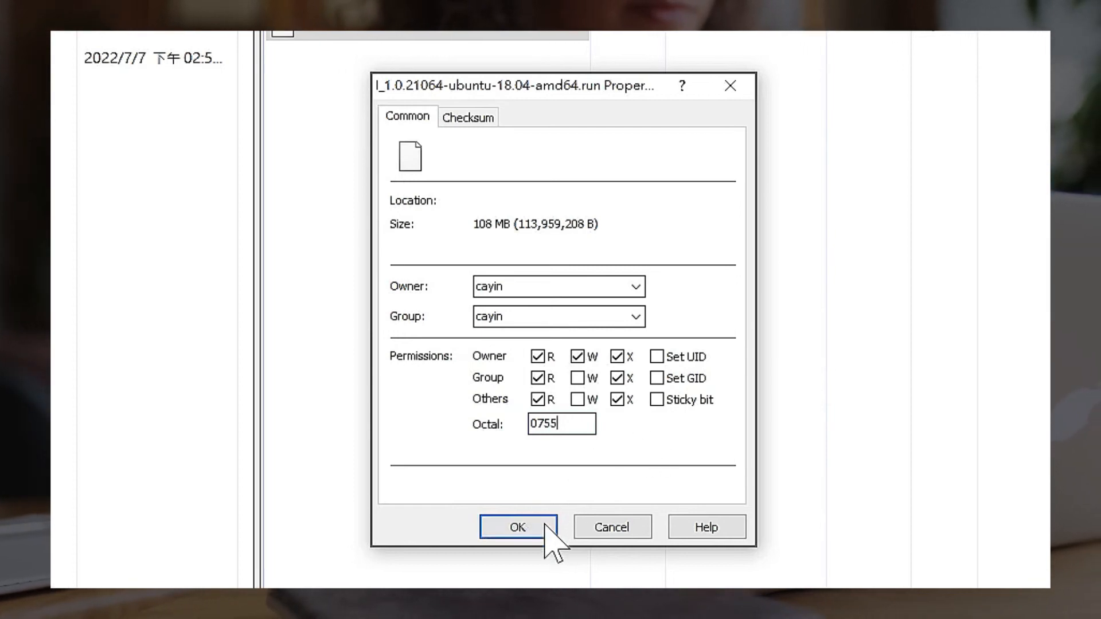
pyautogui.click(519, 527)
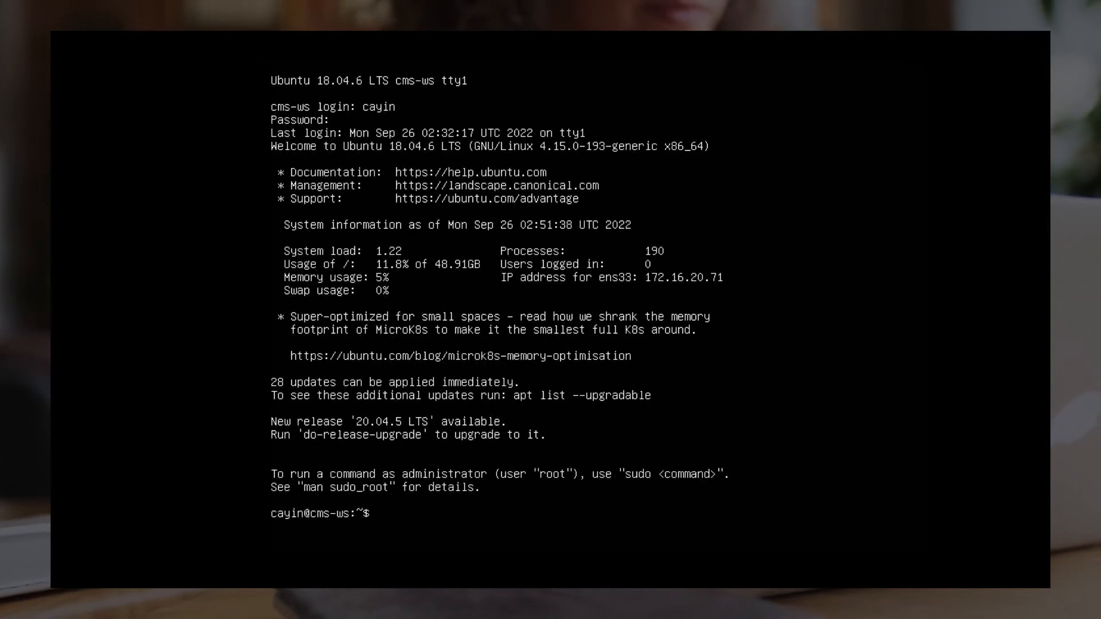
# Run sudo sh ./I_1.0.21064-ubuntu-18.04-amd64.run at the cms-ws console.
pyautogui.write('sudo sh ./I_1.0.21064-ubuntu-18.04-amd64.run')
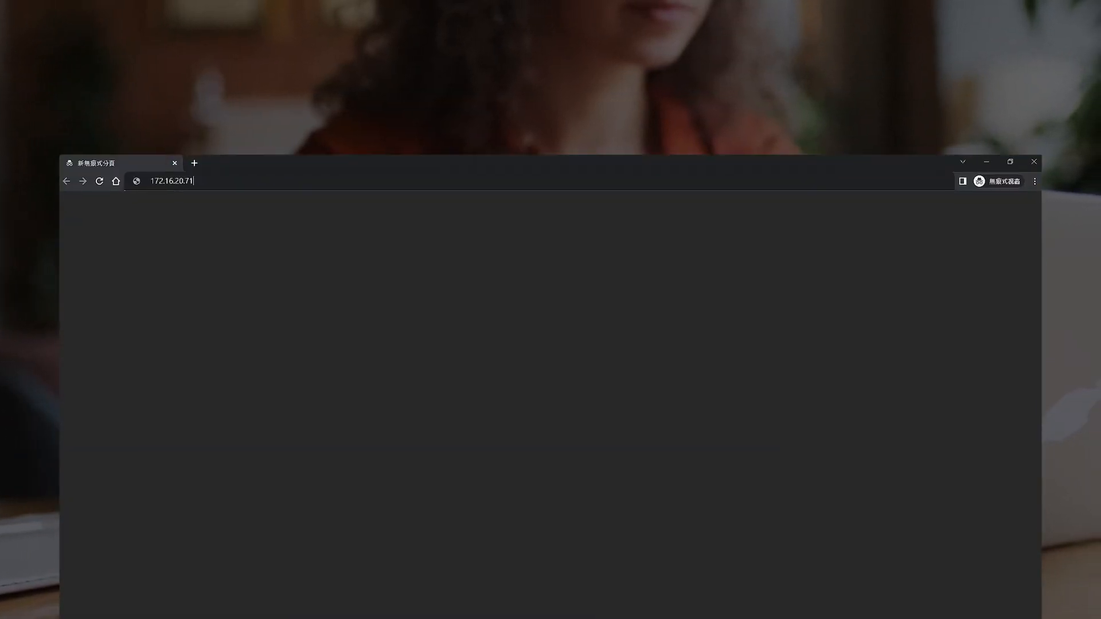
# Load 172.16.20.71 and enter username admin on the CMS-WS login page.
pyautogui.press('Enter')
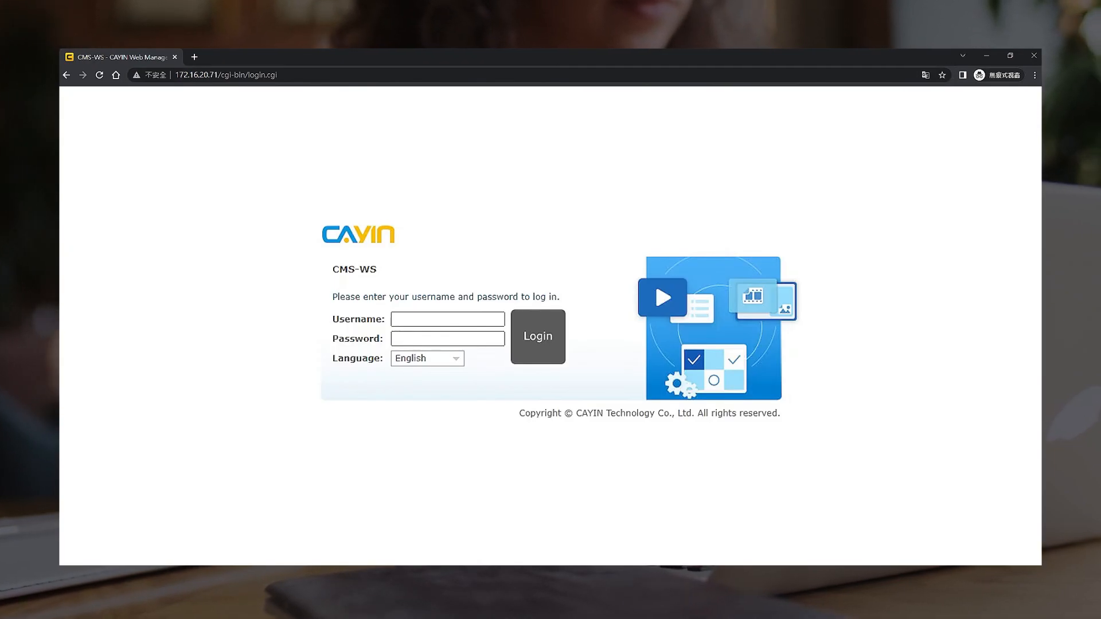
pyautogui.write('admin')
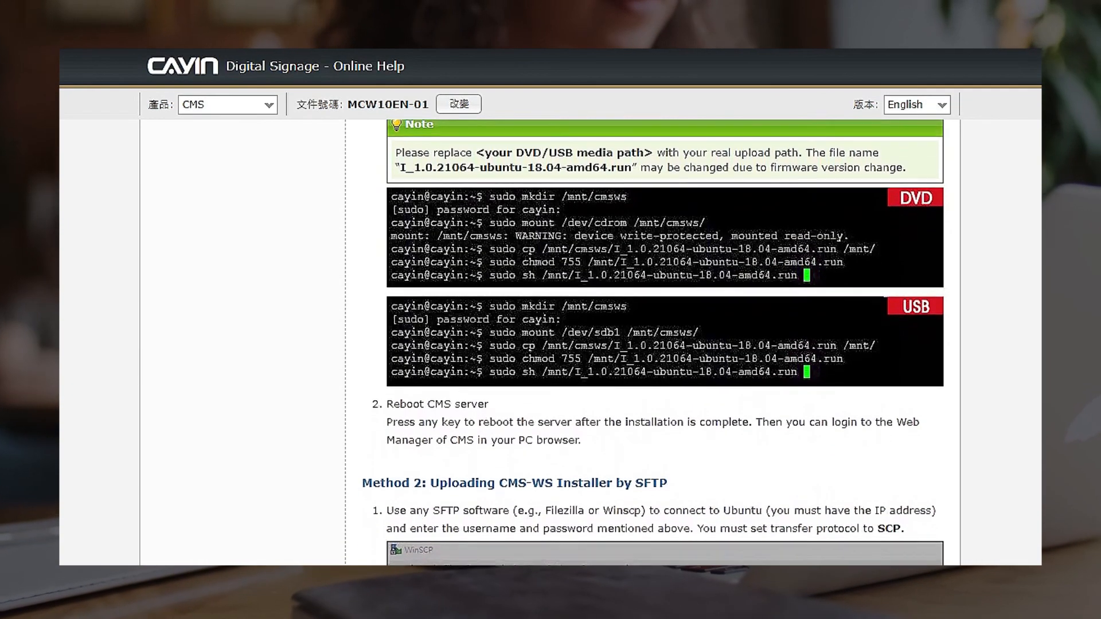
# Scroll the online help to 'Method 2: Uploading CMS-WS Installer by SFTP'.
pyautogui.scroll(-3)
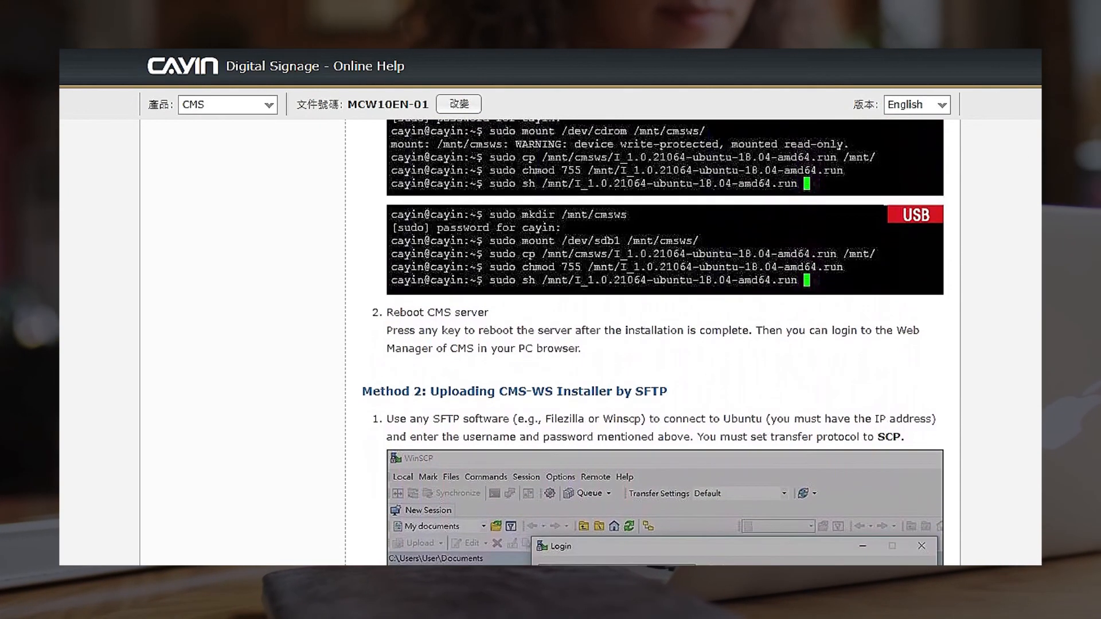